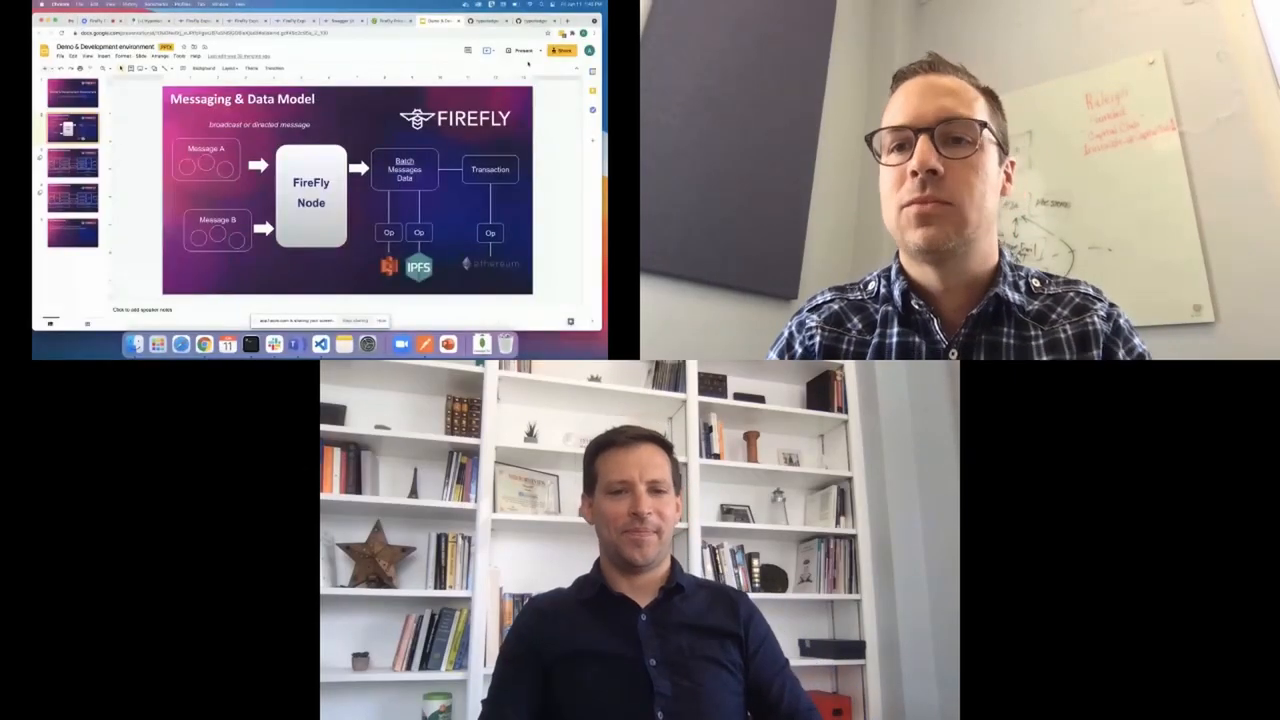
- Scroll down the sample app page to the Send Message form
{"action": "left_click", "coordinate": [560, 50]}
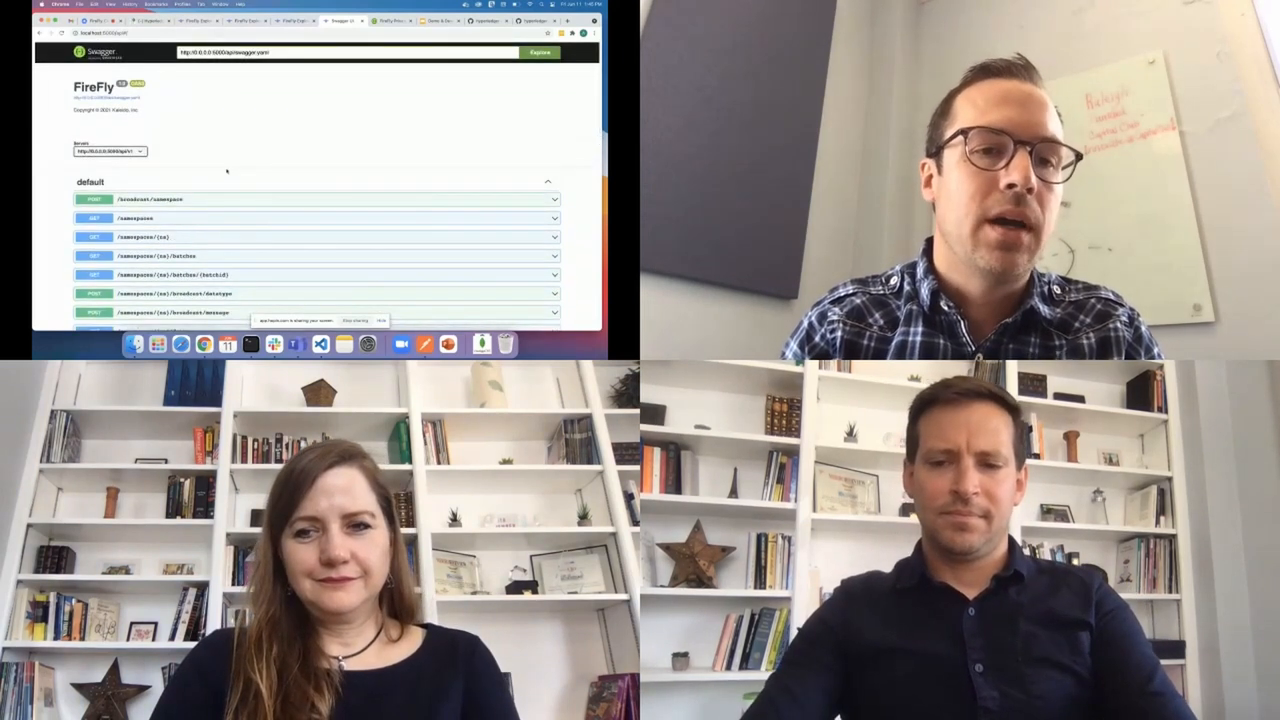
{"action": "scroll", "scroll_direction": "down", "scroll_amount": 3}
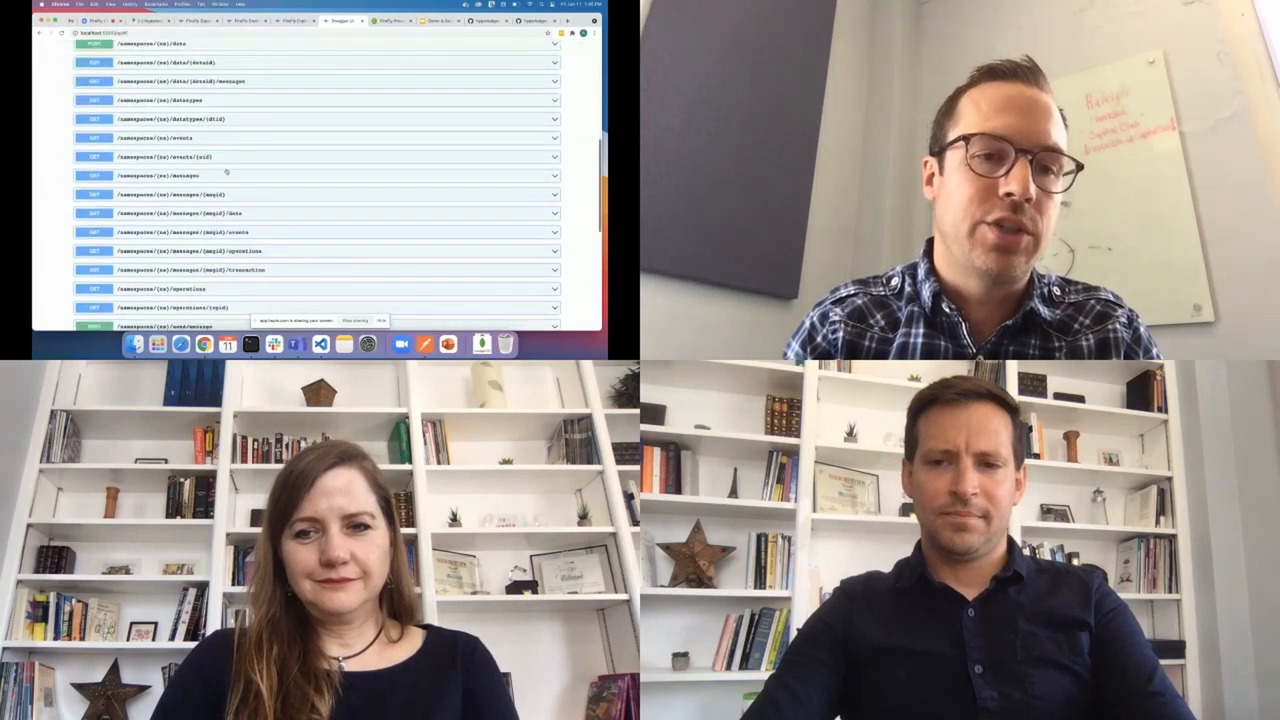
{"action": "scroll", "scroll_direction": "down", "scroll_amount": 3}
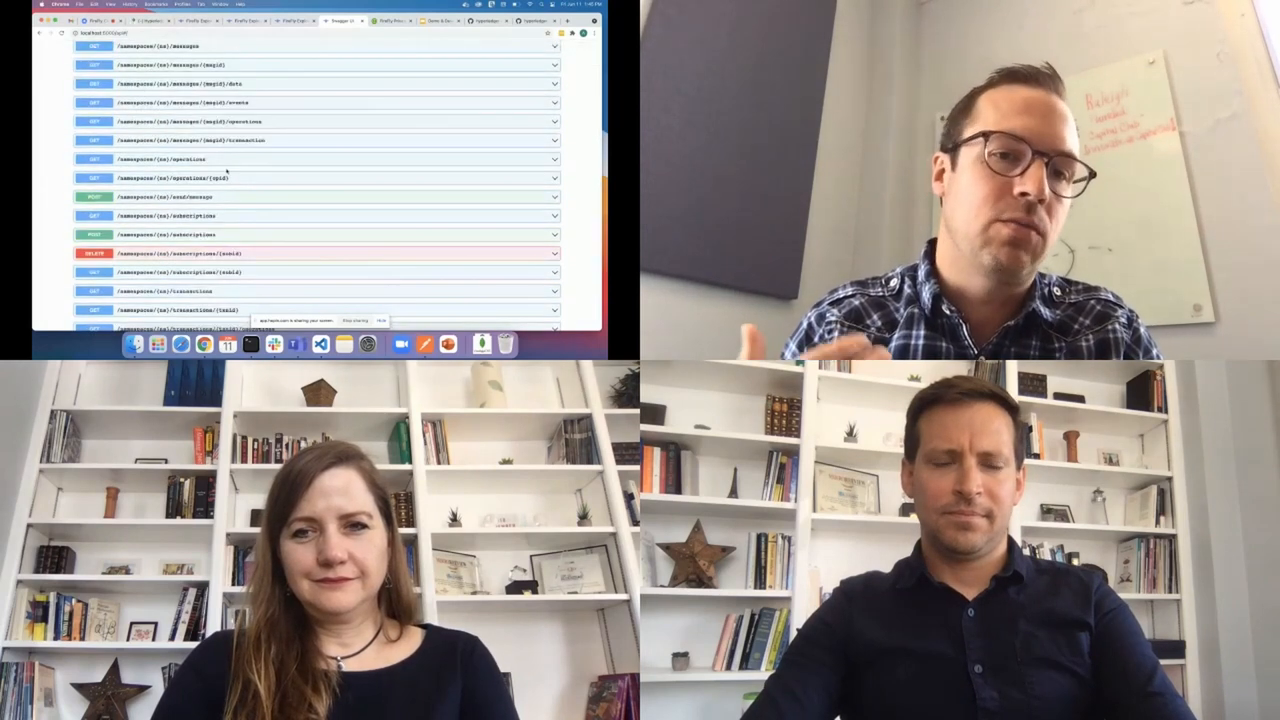
{"action": "scroll", "scroll_direction": "down", "scroll_amount": 3}
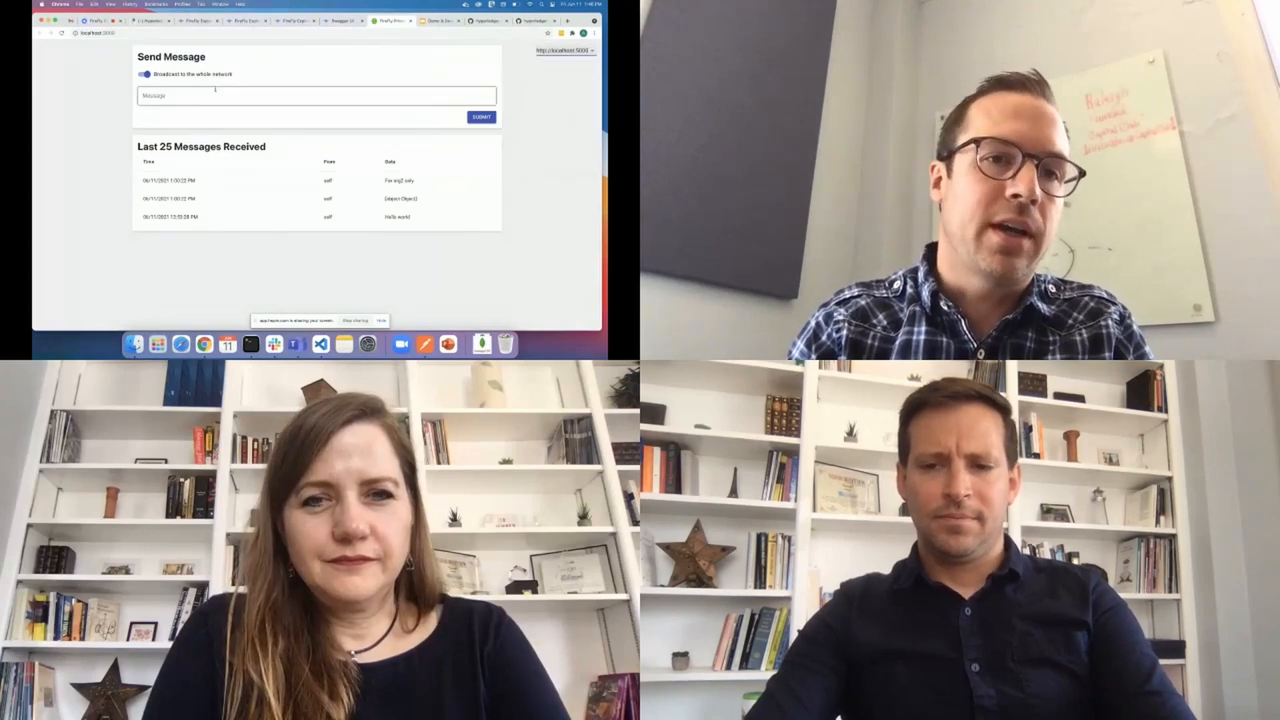
- Broadcast the message 'Hello' to the whole network and submit it
{"action": "left_click", "coordinate": [316, 96]}
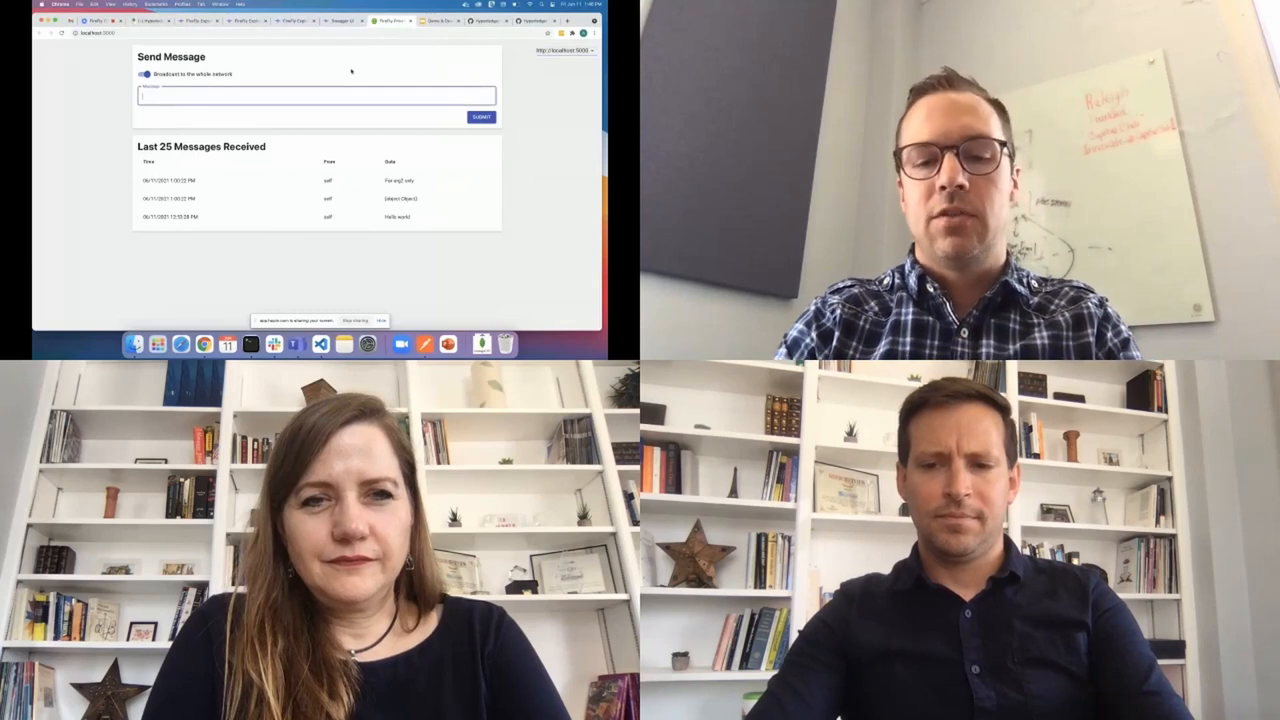
{"action": "type", "text": "Hello everyone"}
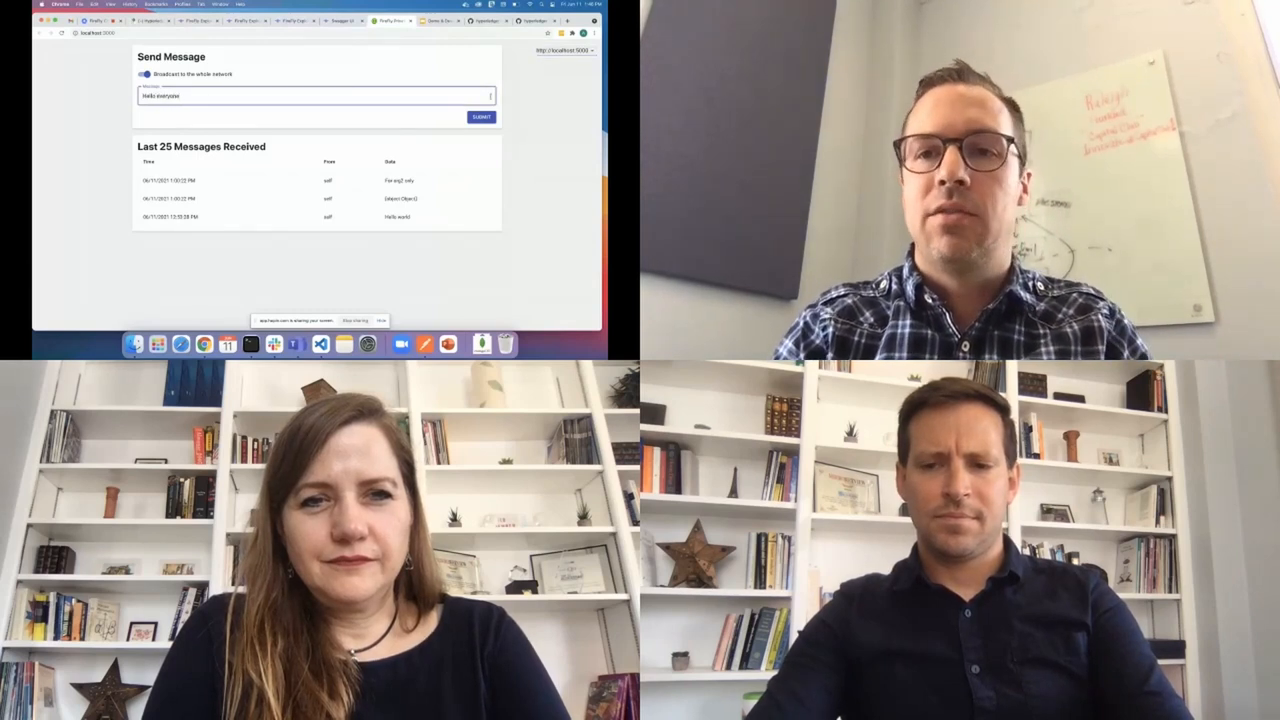
{"action": "left_click", "coordinate": [480, 116]}
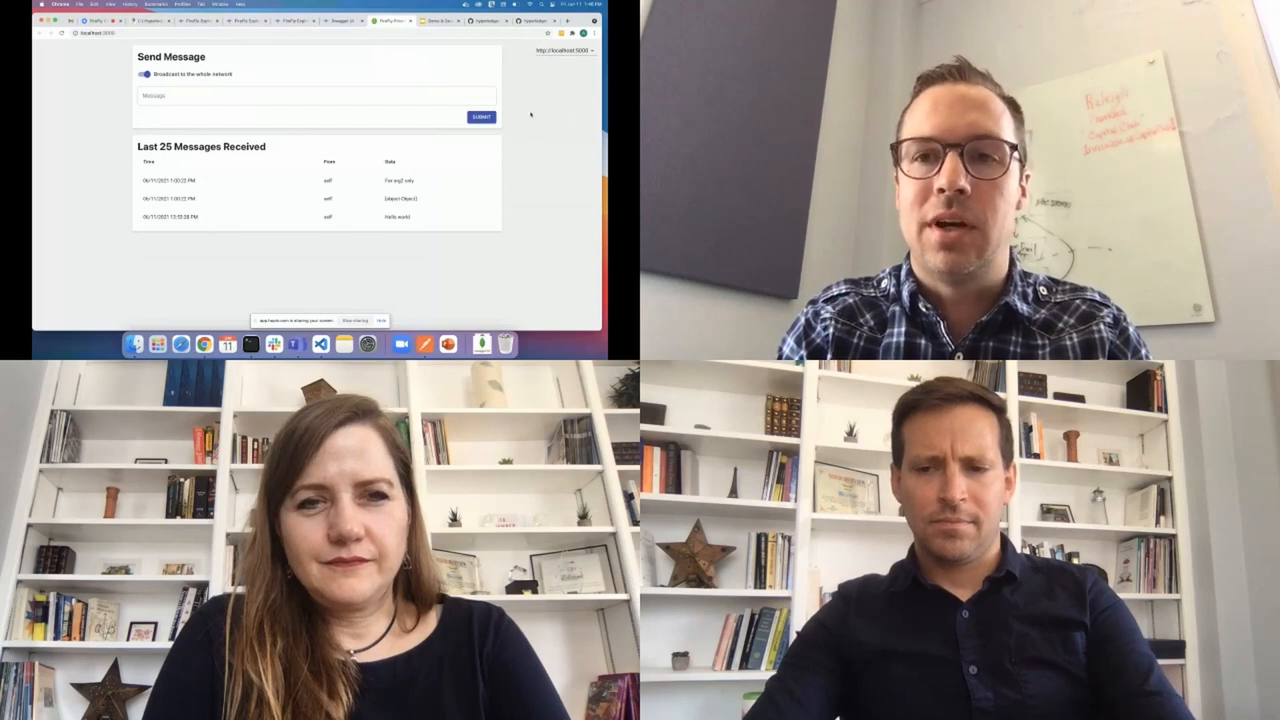
{"action": "left_click", "coordinate": [480, 116]}
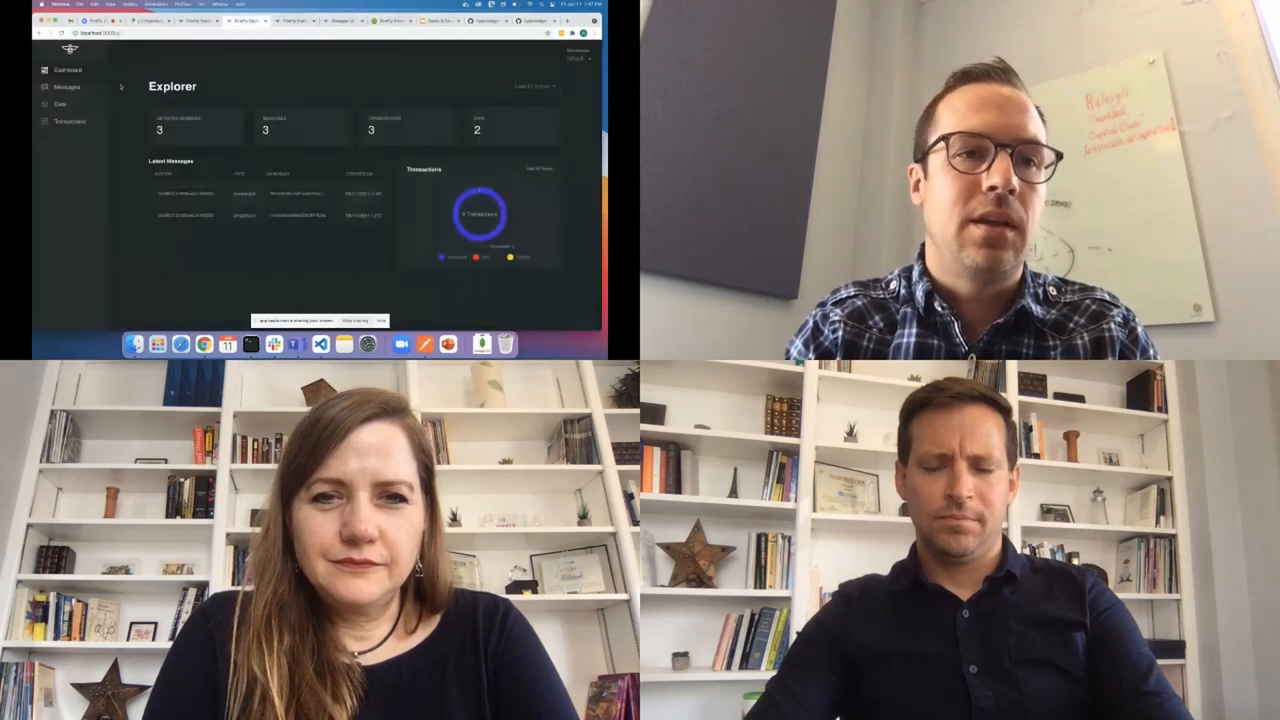
- View the Explorer transactions as a timeline, toggling table and timeline layouts, then return to the dashboard
{"action": "left_click", "coordinate": [70, 122]}
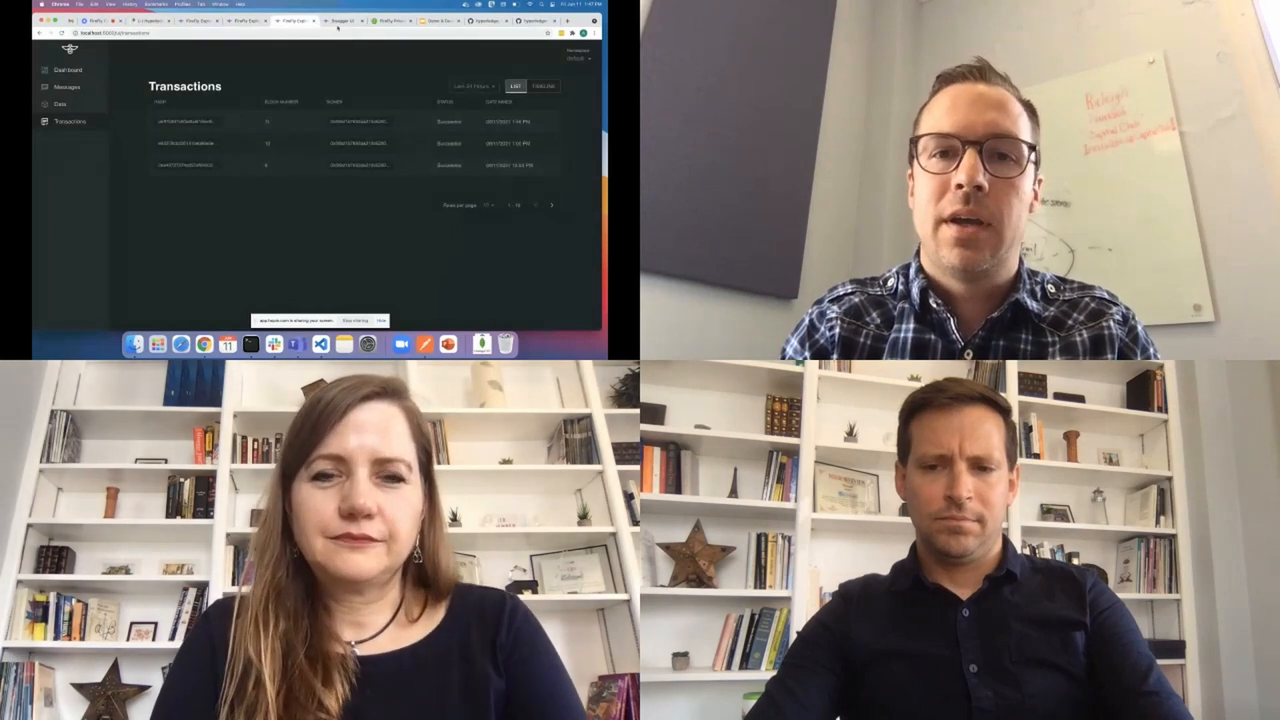
{"action": "left_click", "coordinate": [542, 86]}
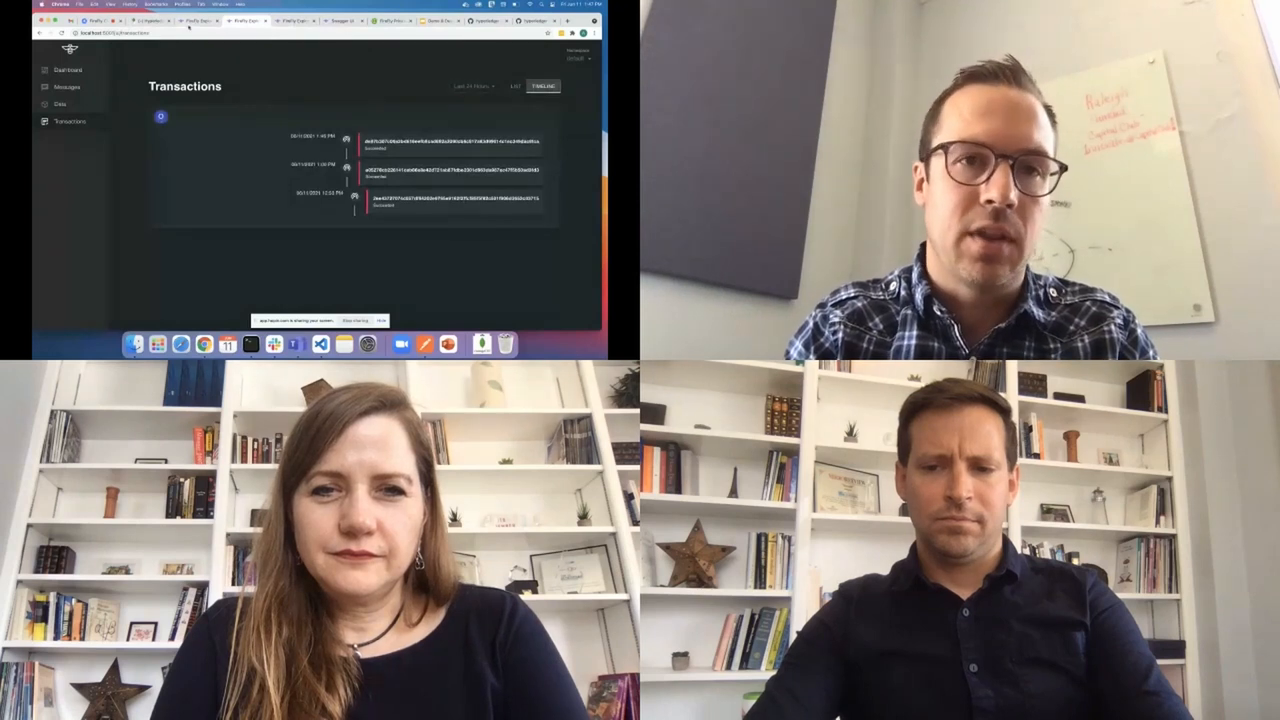
{"action": "left_click", "coordinate": [516, 84]}
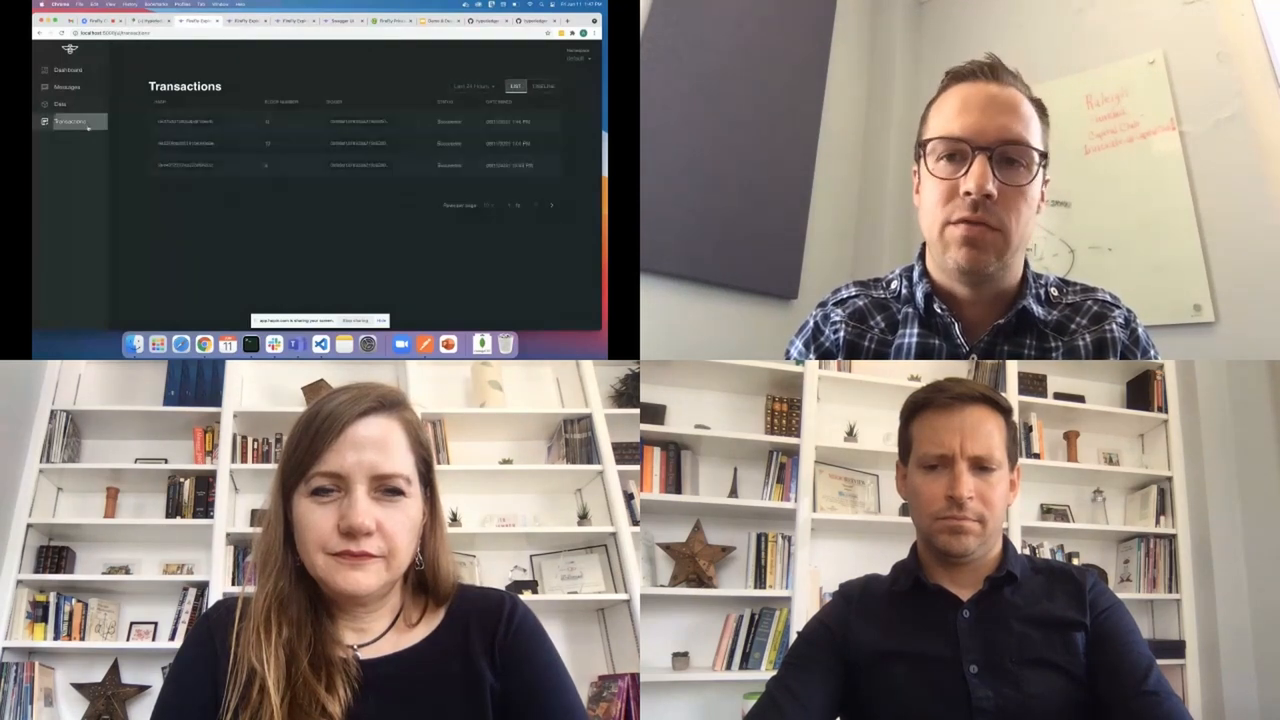
{"action": "left_click", "coordinate": [542, 84]}
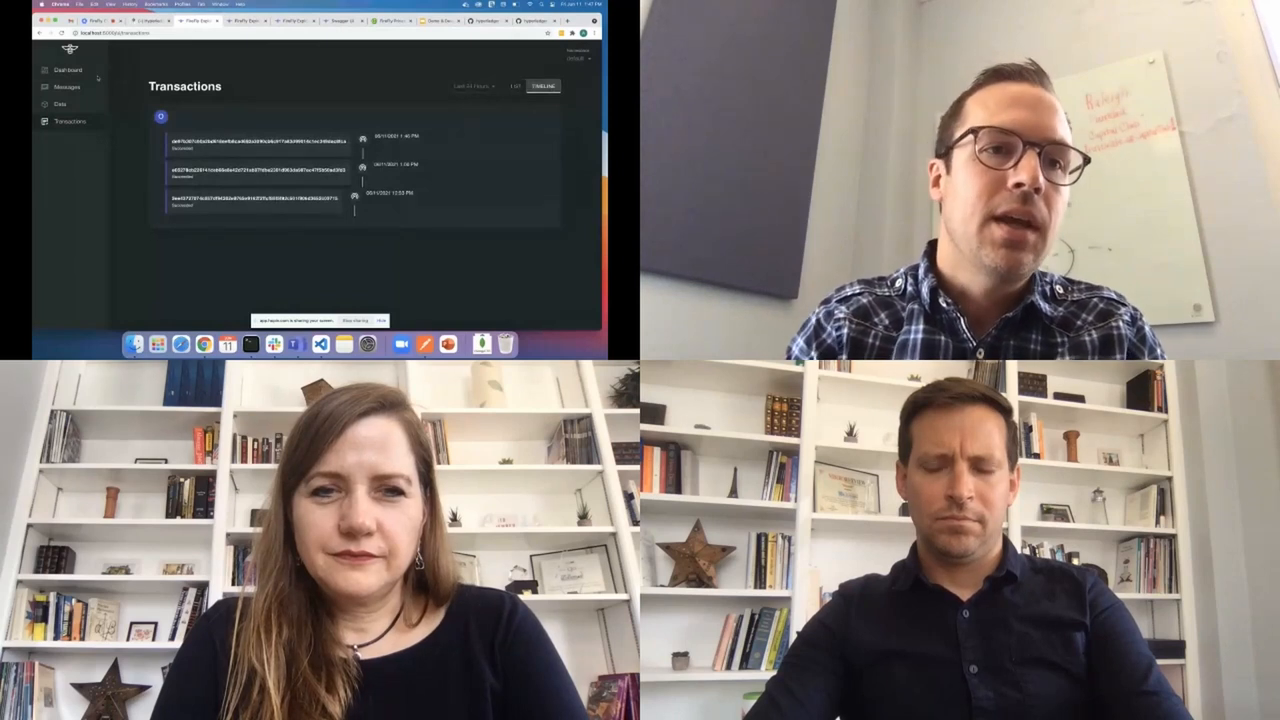
{"action": "left_click", "coordinate": [64, 88]}
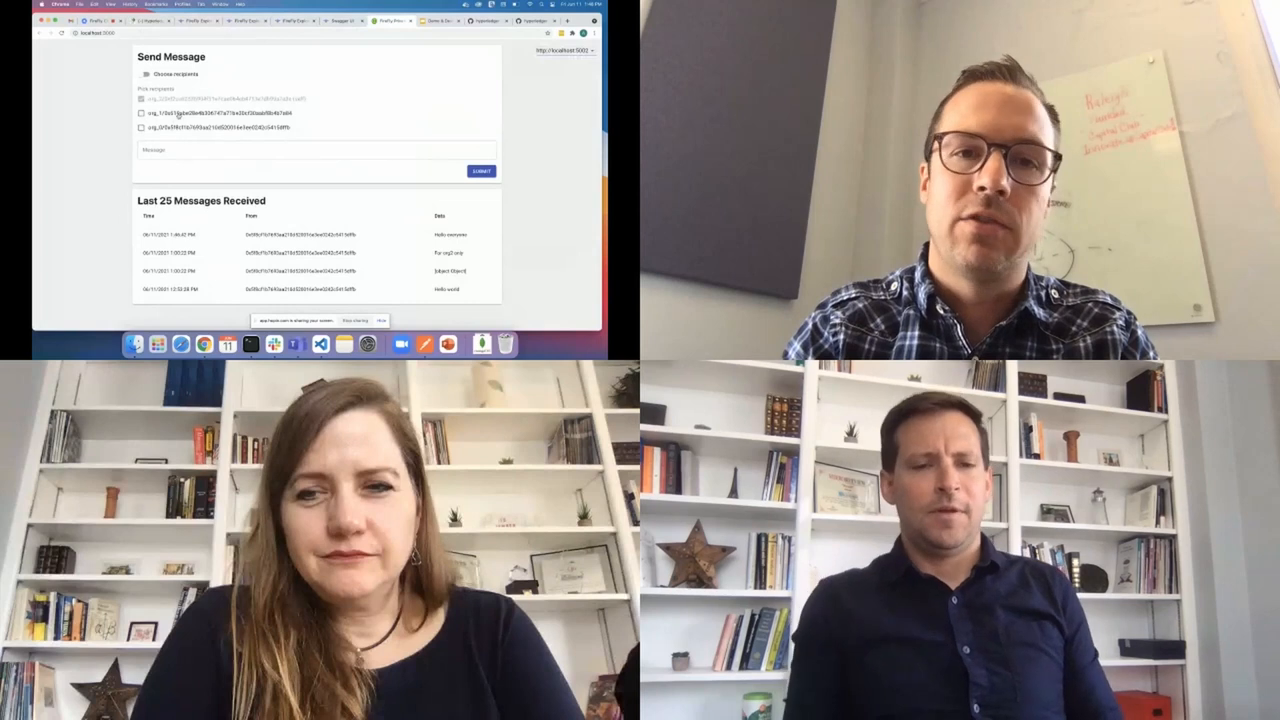
- Send the private message 'For org1 on' to a single organization recipient
{"action": "left_click", "coordinate": [140, 112]}
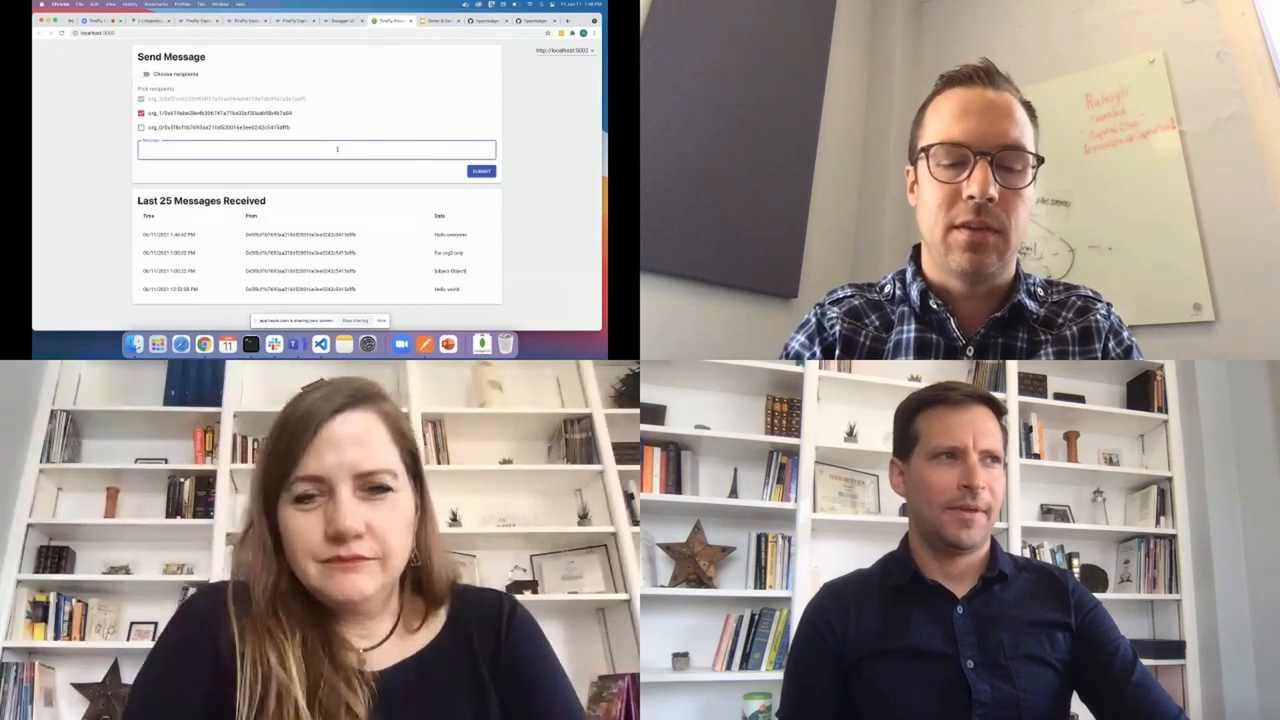
{"action": "type", "text": "For org1 on"}
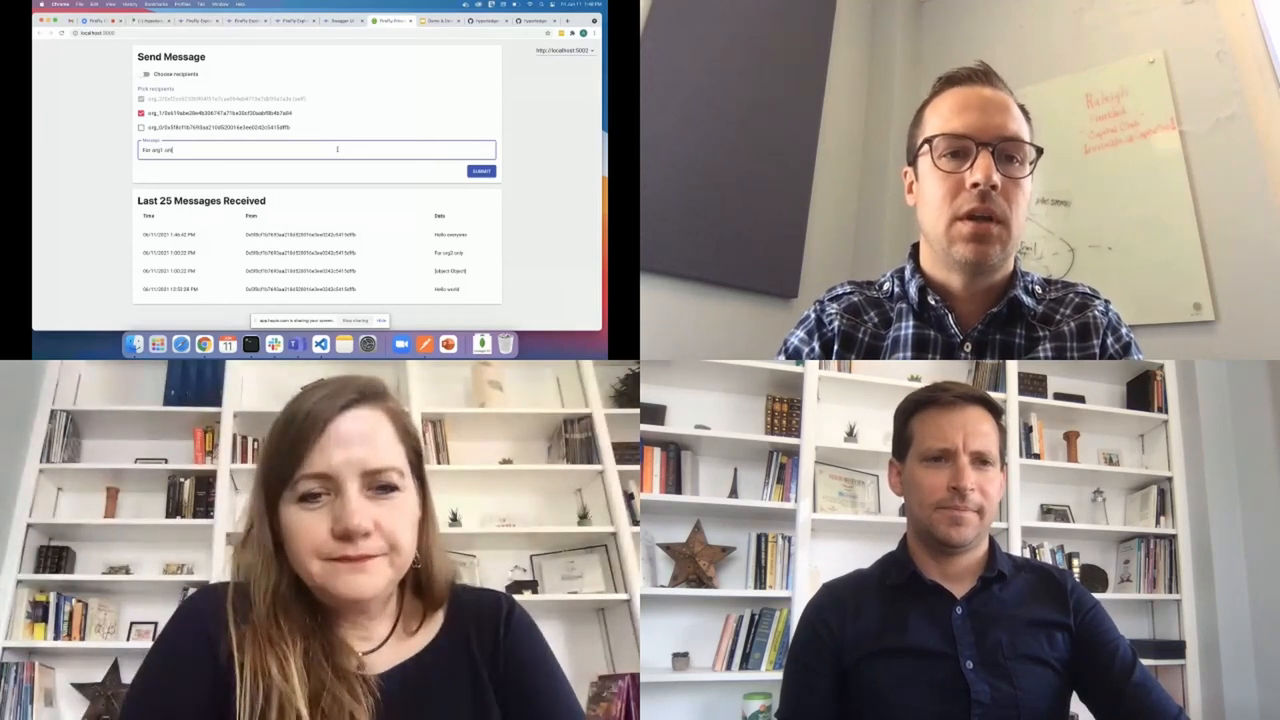
{"action": "left_click", "coordinate": [480, 172]}
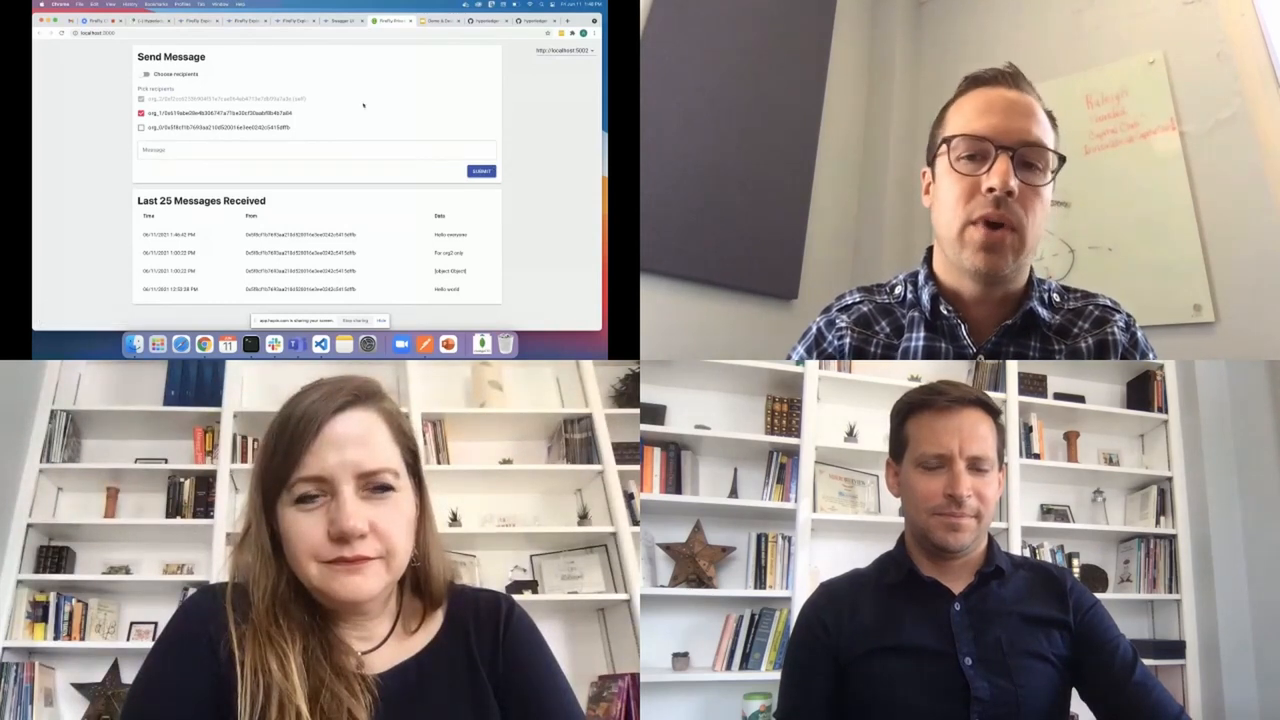
{"action": "left_click", "coordinate": [480, 170]}
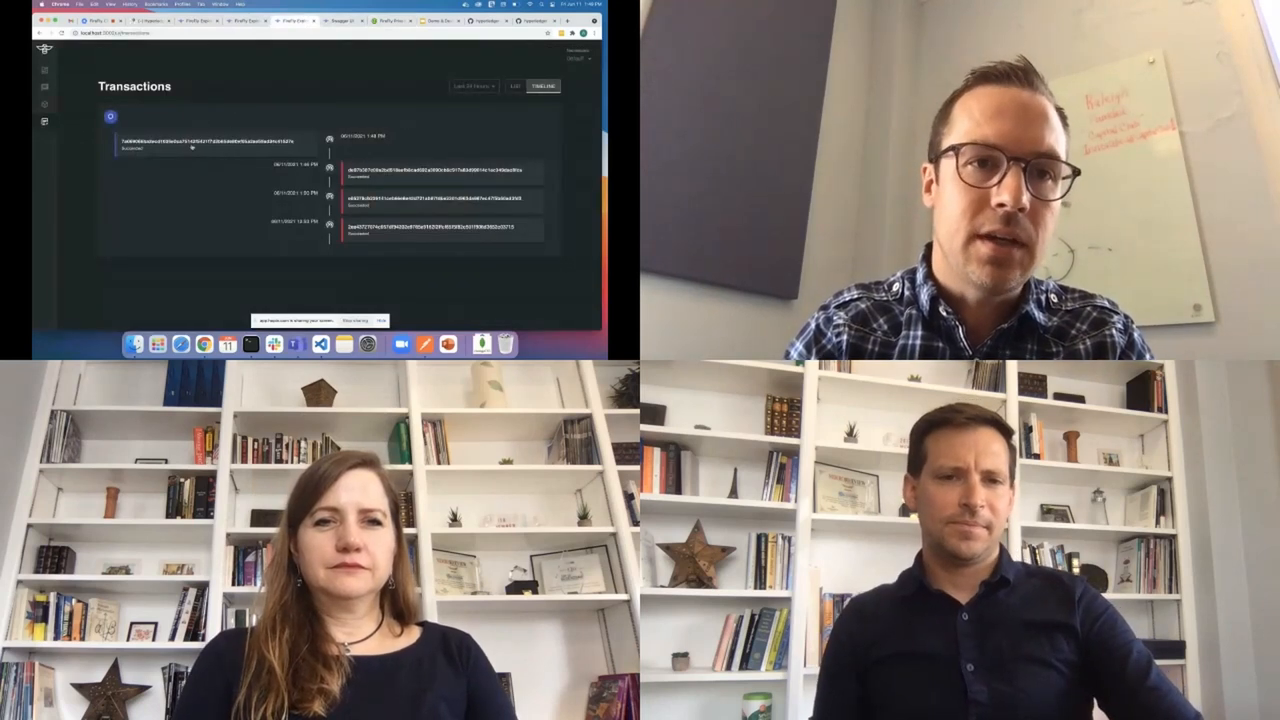
- Inspect the latest transaction's details in Explorer, then return to the sample messaging app
{"action": "left_click", "coordinate": [196, 140]}
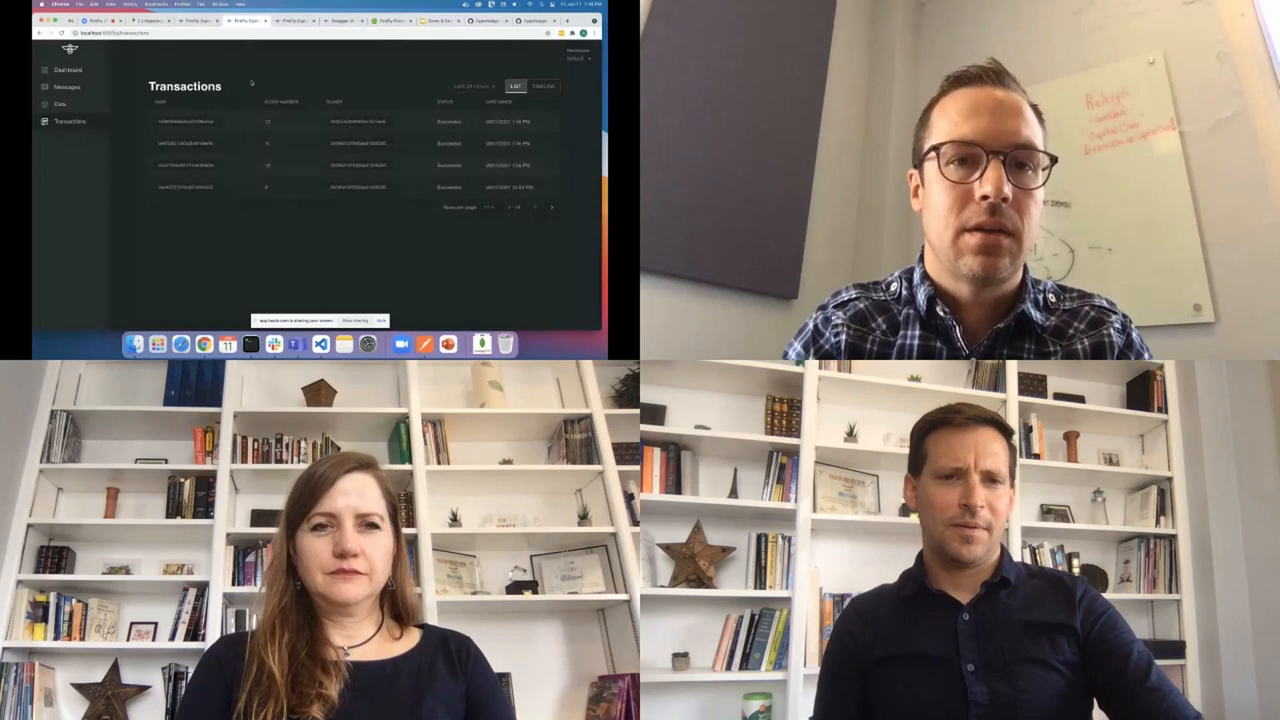
{"action": "left_click", "coordinate": [542, 84]}
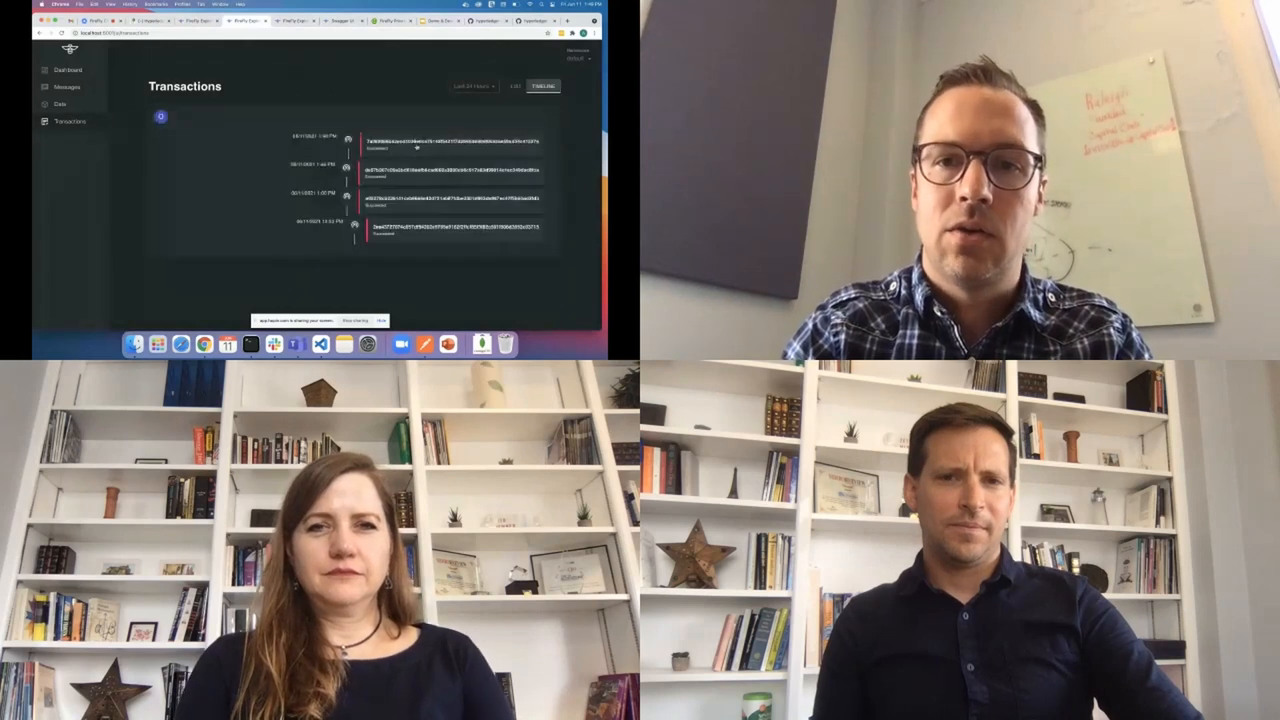
{"action": "left_click", "coordinate": [420, 140]}
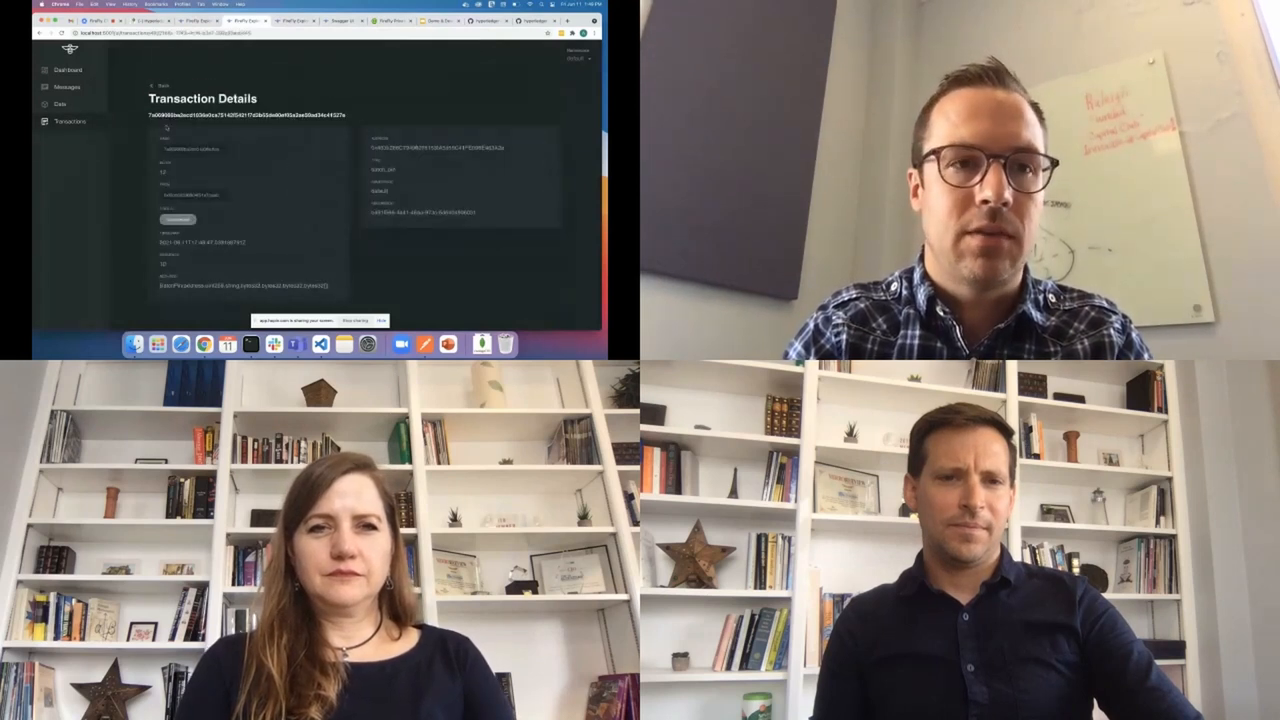
{"action": "left_click", "coordinate": [390, 20]}
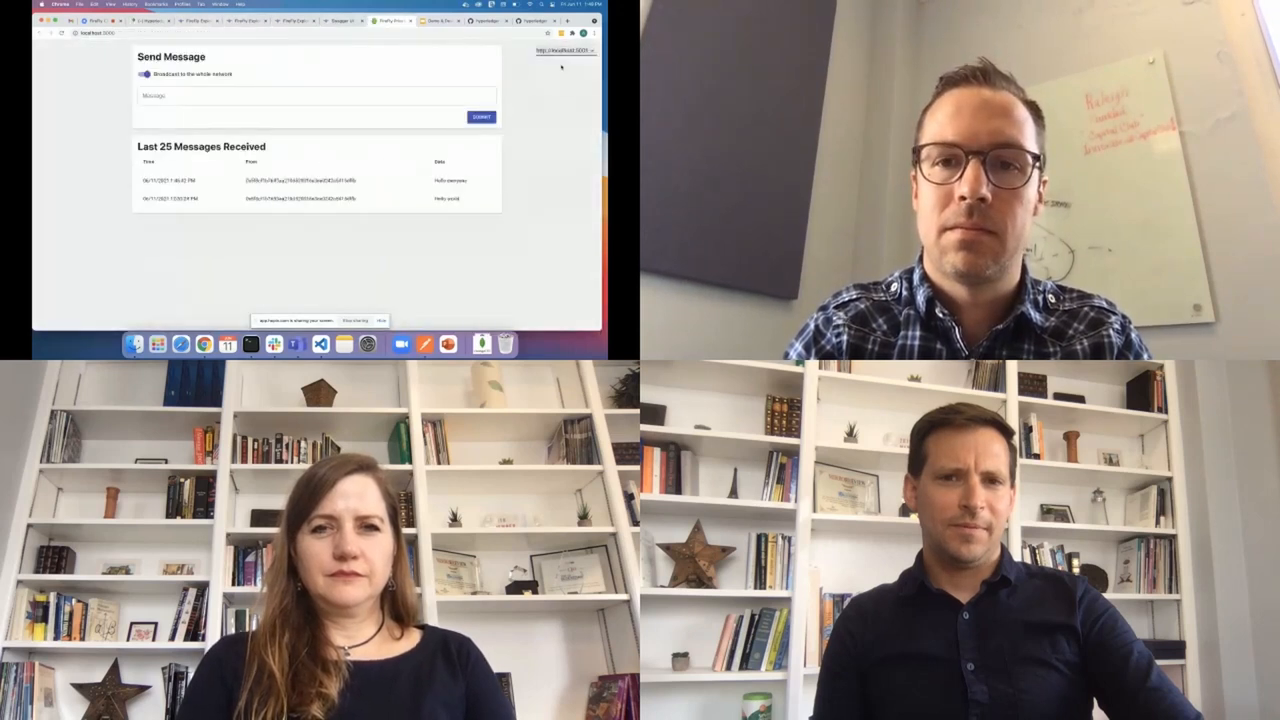
- Send the private message 'To org6 only' to org6, then switch to the Explorer
{"action": "left_click", "coordinate": [316, 96]}
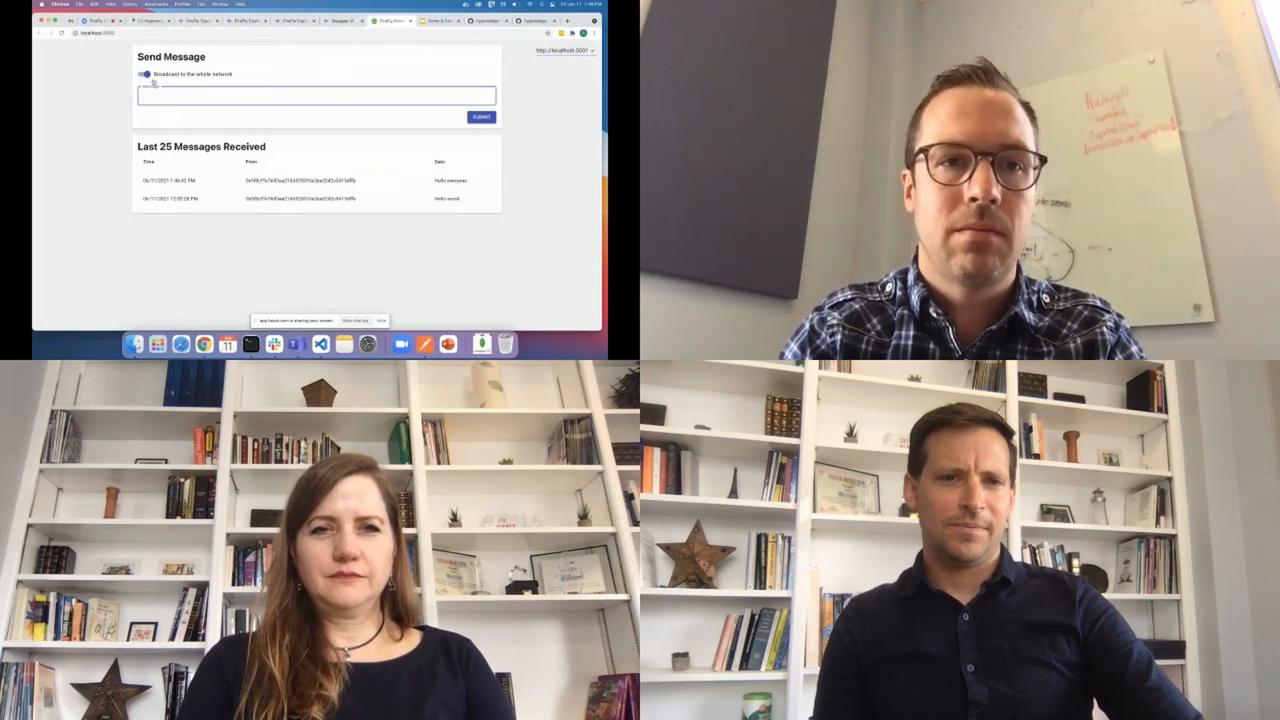
{"action": "left_click", "coordinate": [144, 74]}
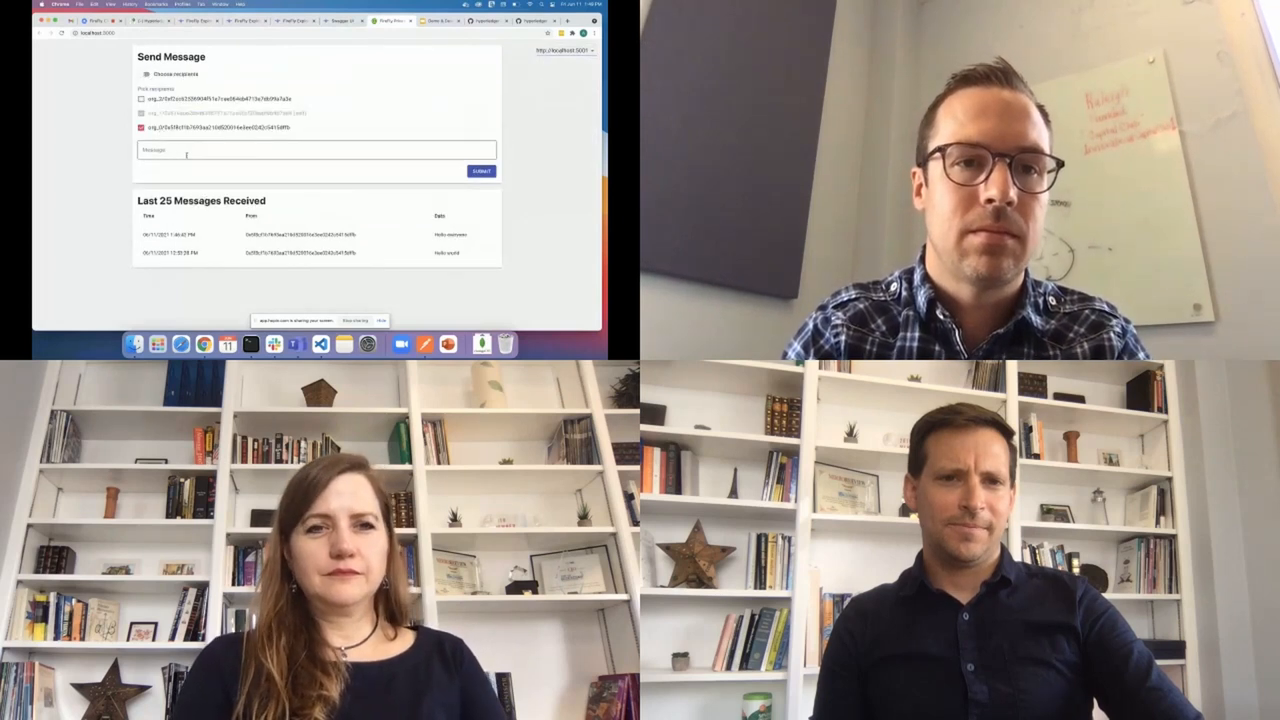
{"action": "type", "text": "To org6 only"}
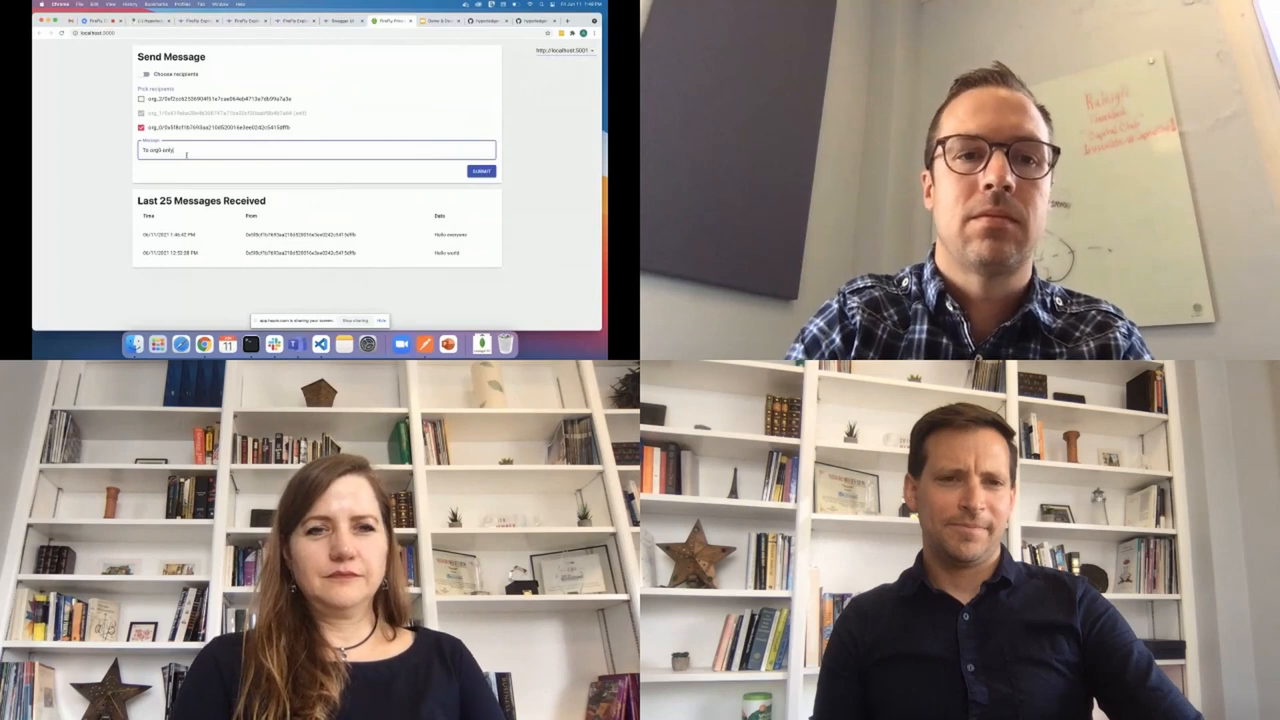
{"action": "left_click", "coordinate": [480, 172]}
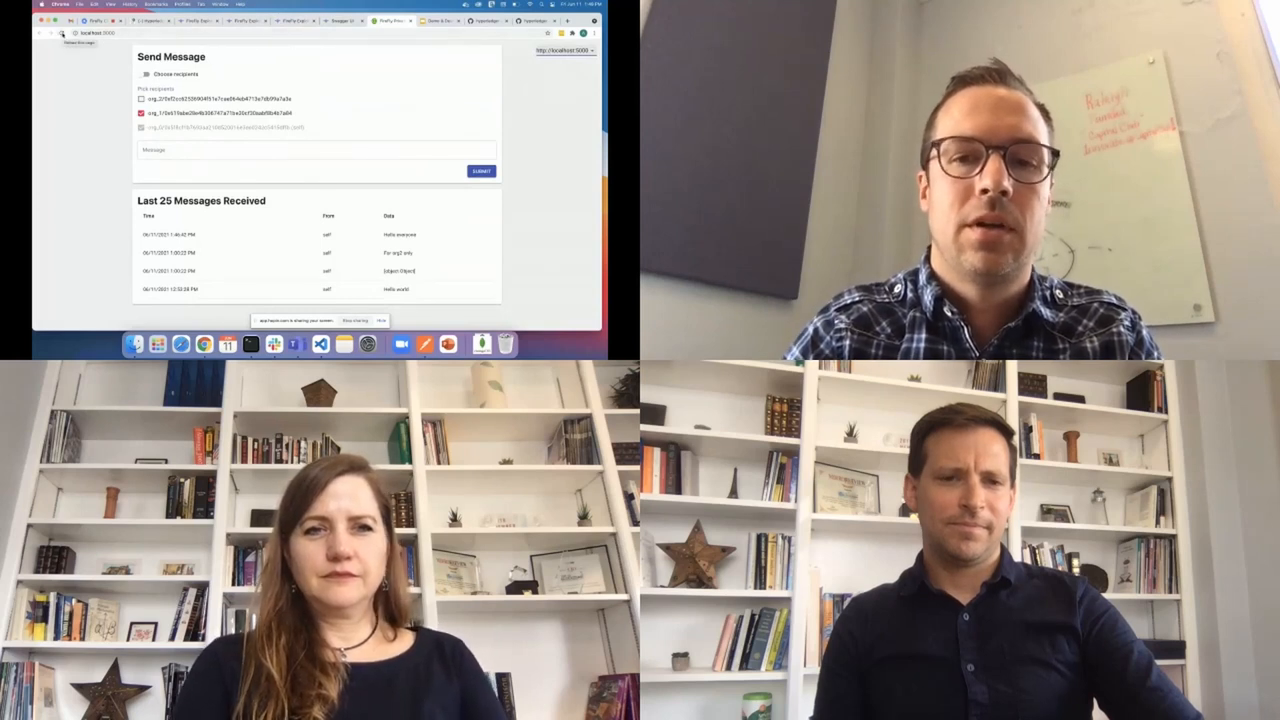
{"action": "left_click", "coordinate": [144, 72]}
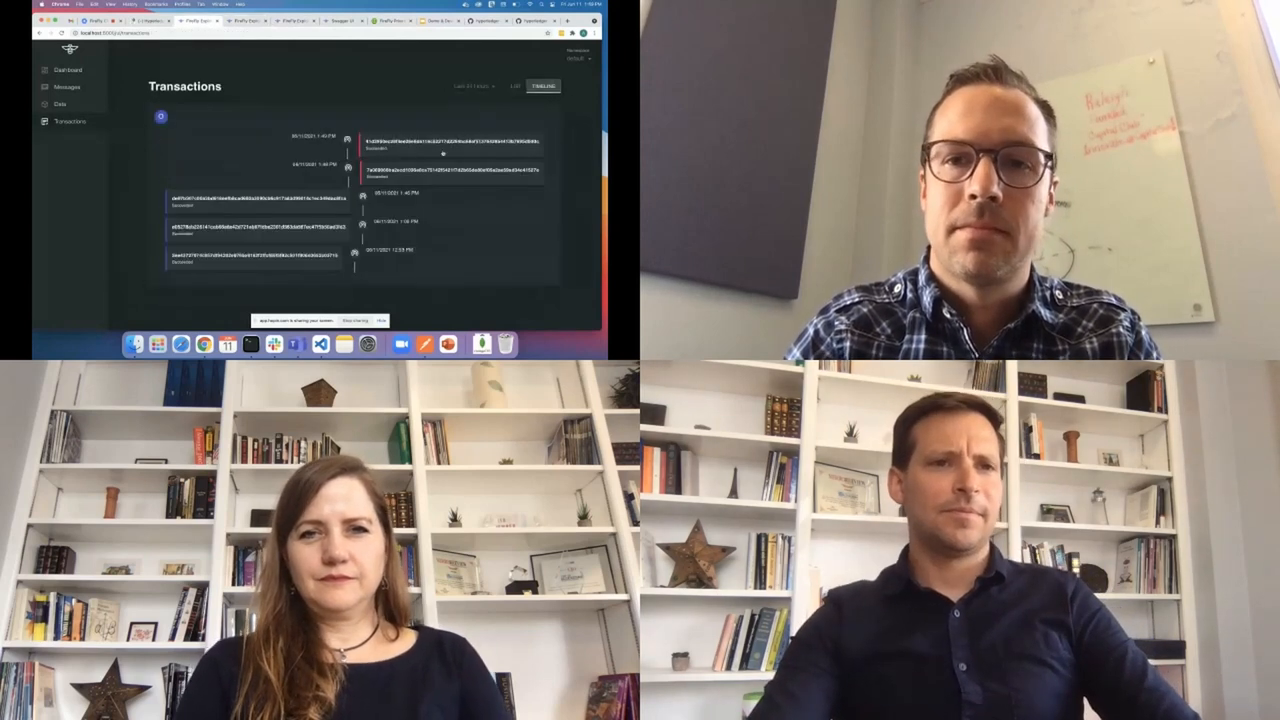
- Check the Explorer overview dashboard totals, then return to the sample messaging app
{"action": "left_click", "coordinate": [68, 88]}
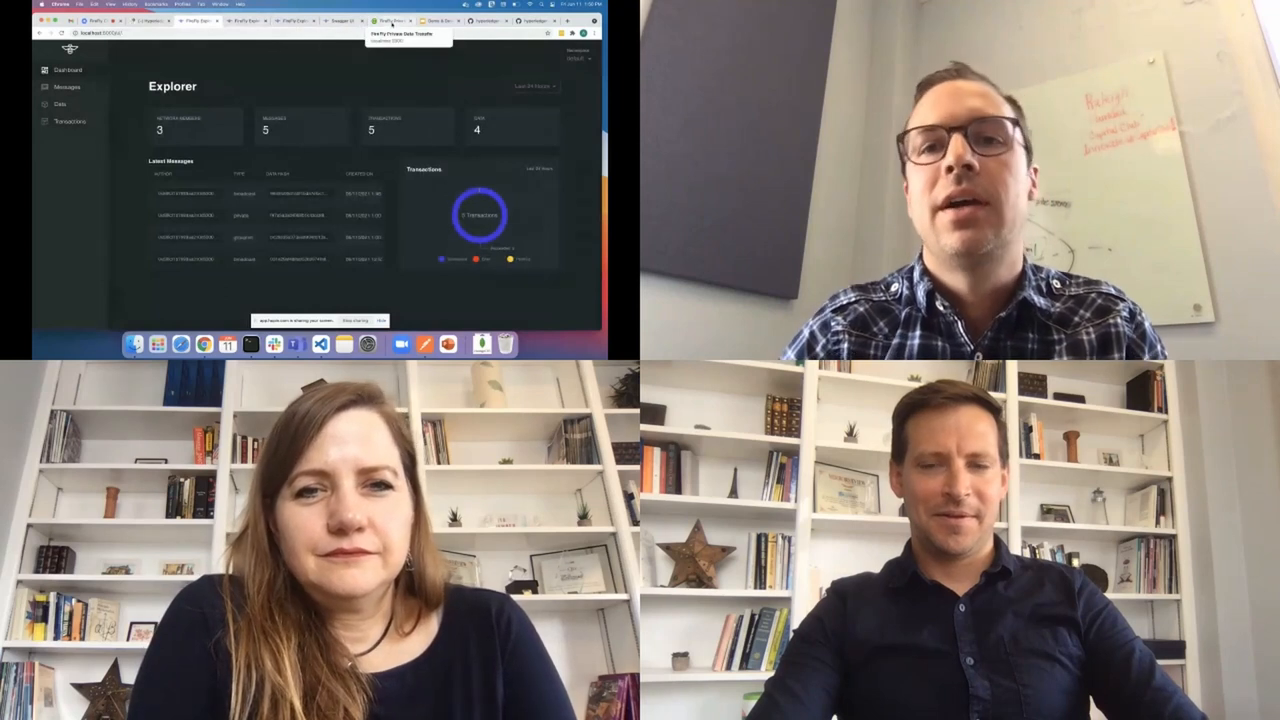
{"action": "left_click", "coordinate": [390, 20]}
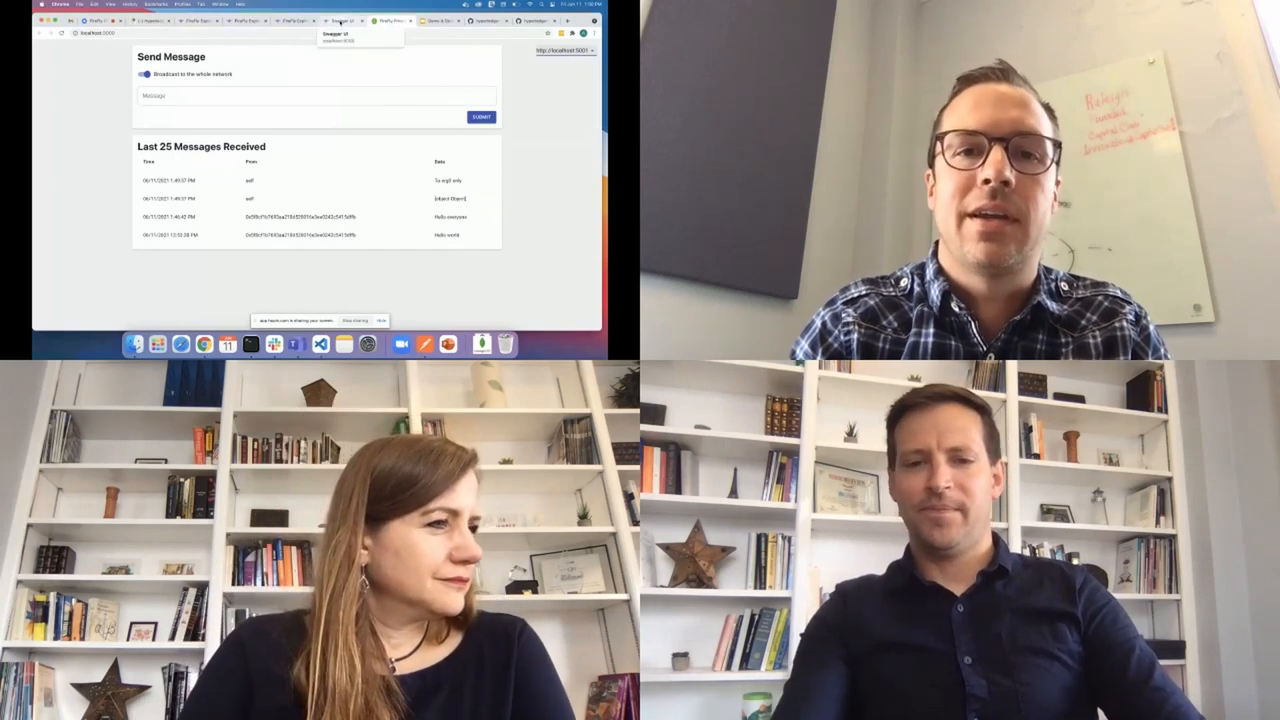
- View a transaction's details in Explorer, then switch to the FireFly samples repository
{"action": "left_click", "coordinate": [302, 20]}
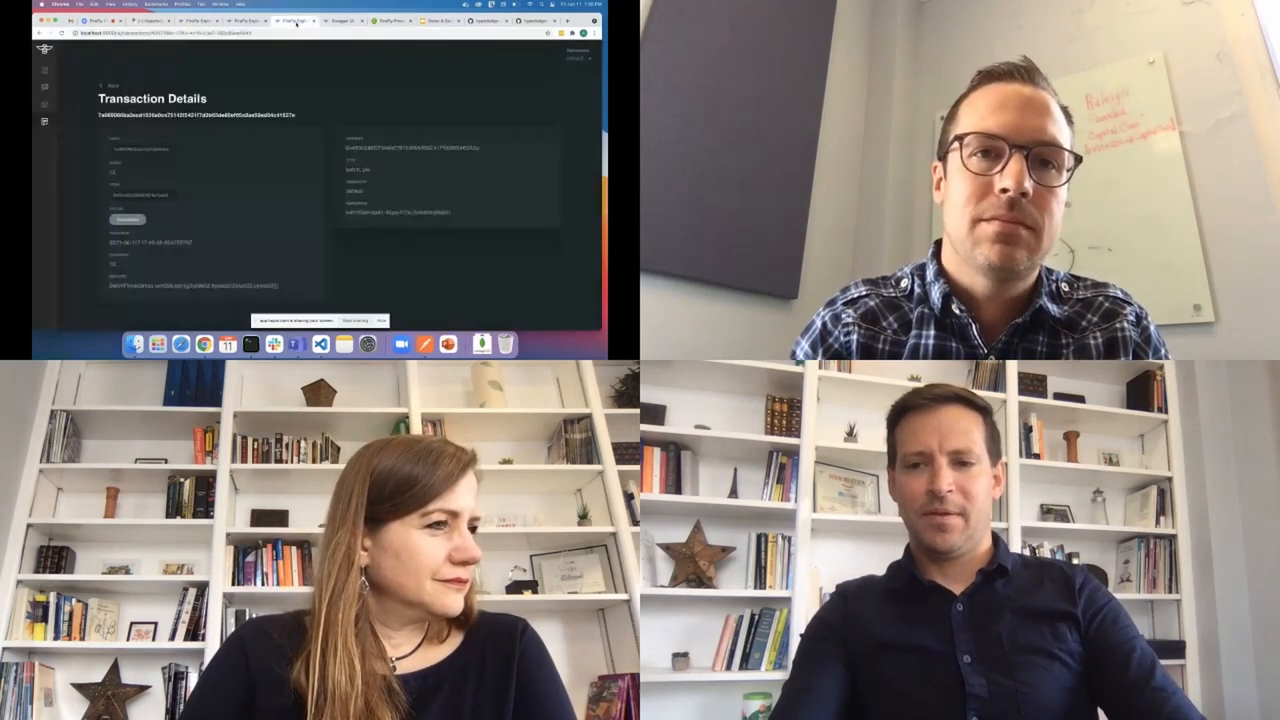
{"action": "left_click", "coordinate": [110, 84]}
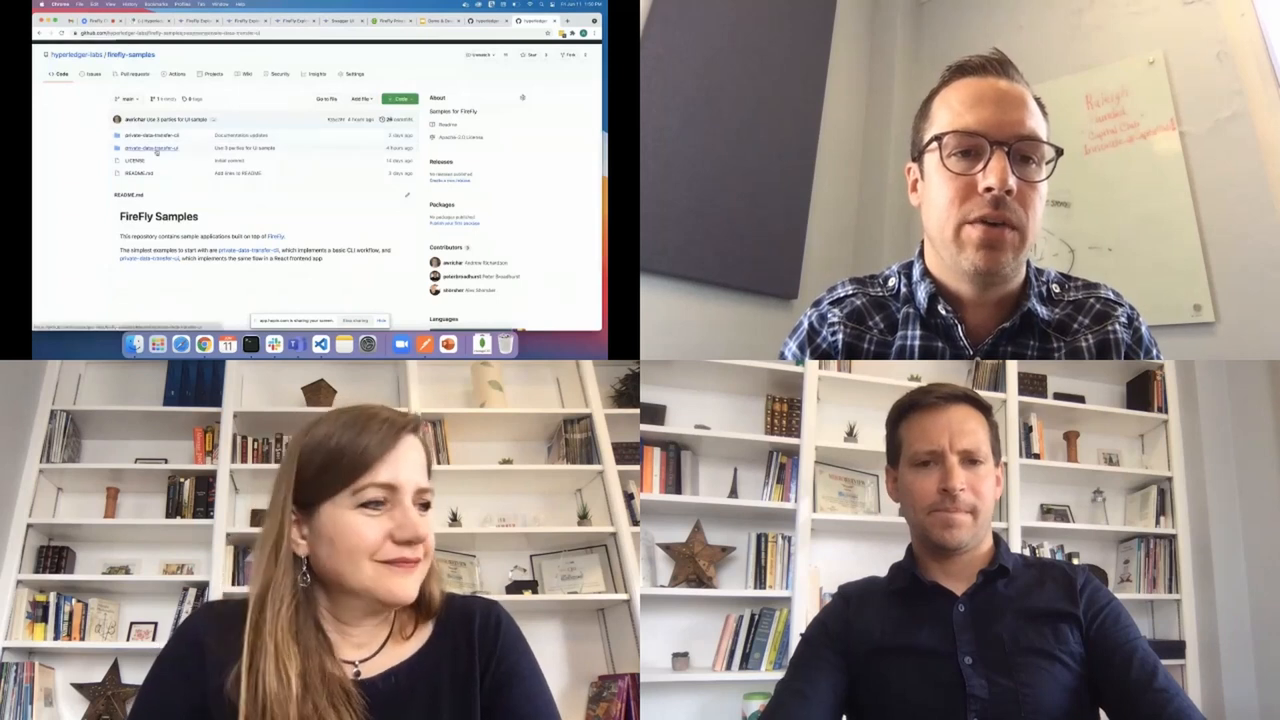
- Browse the Private Data Transfer UI sample folder and scroll through one of its source files on GitHub
{"action": "left_click", "coordinate": [150, 148]}
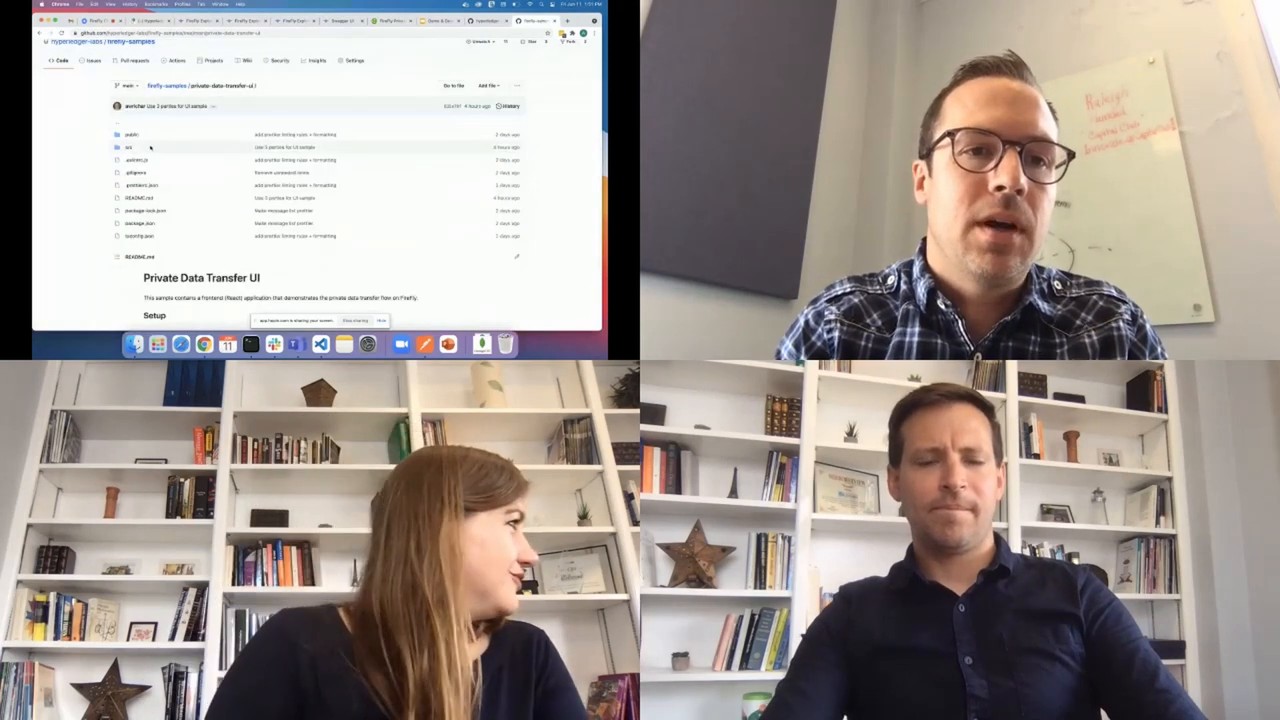
{"action": "left_click", "coordinate": [128, 148]}
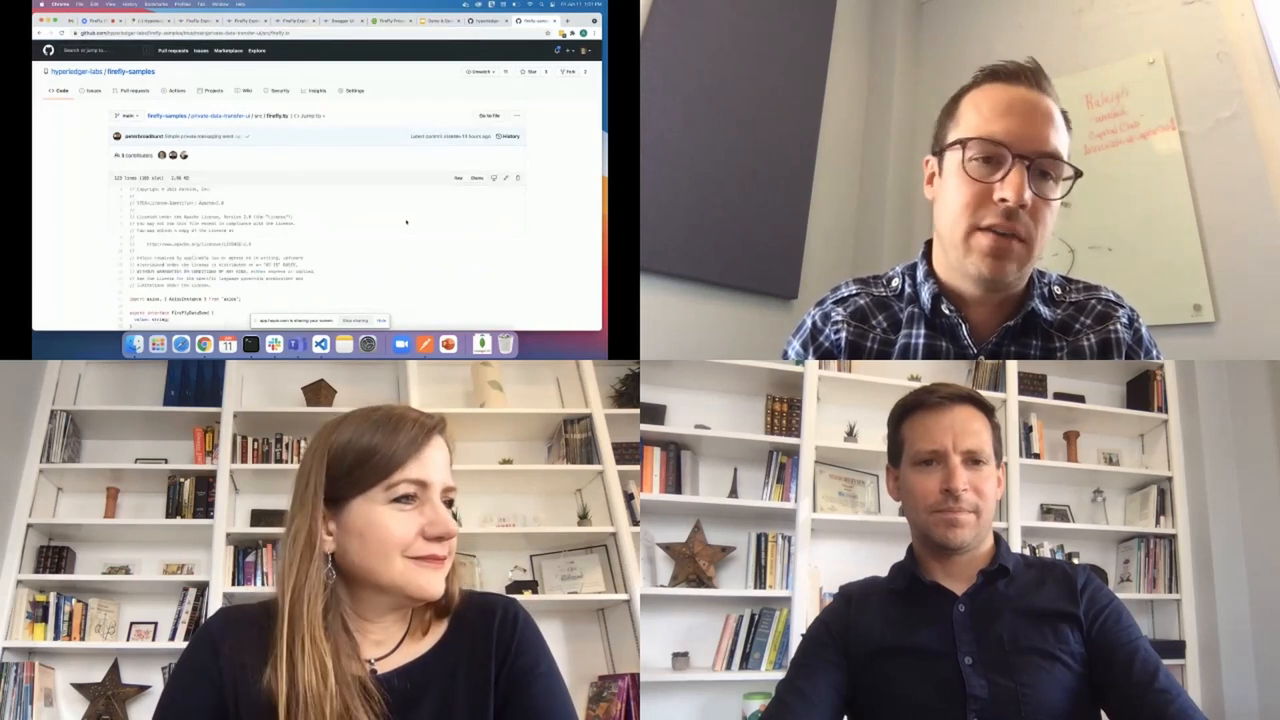
{"action": "scroll", "scroll_direction": "down", "scroll_amount": 3}
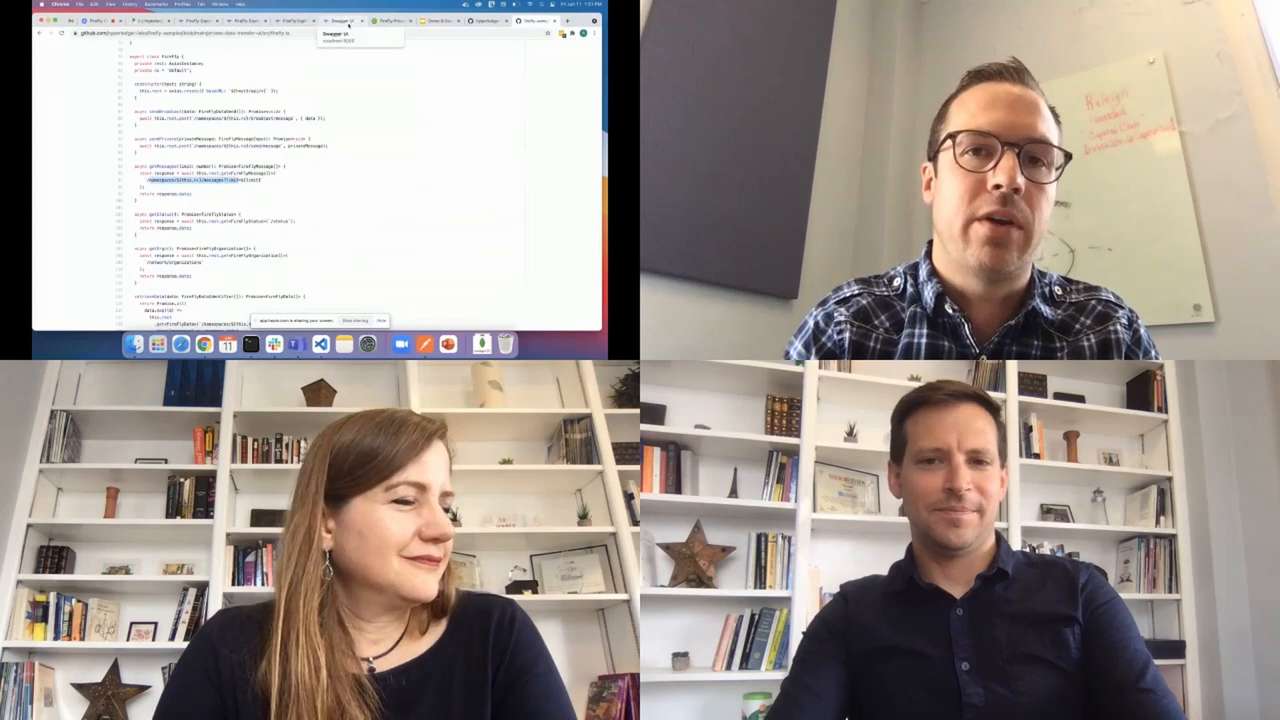
{"action": "left_click", "coordinate": [340, 20]}
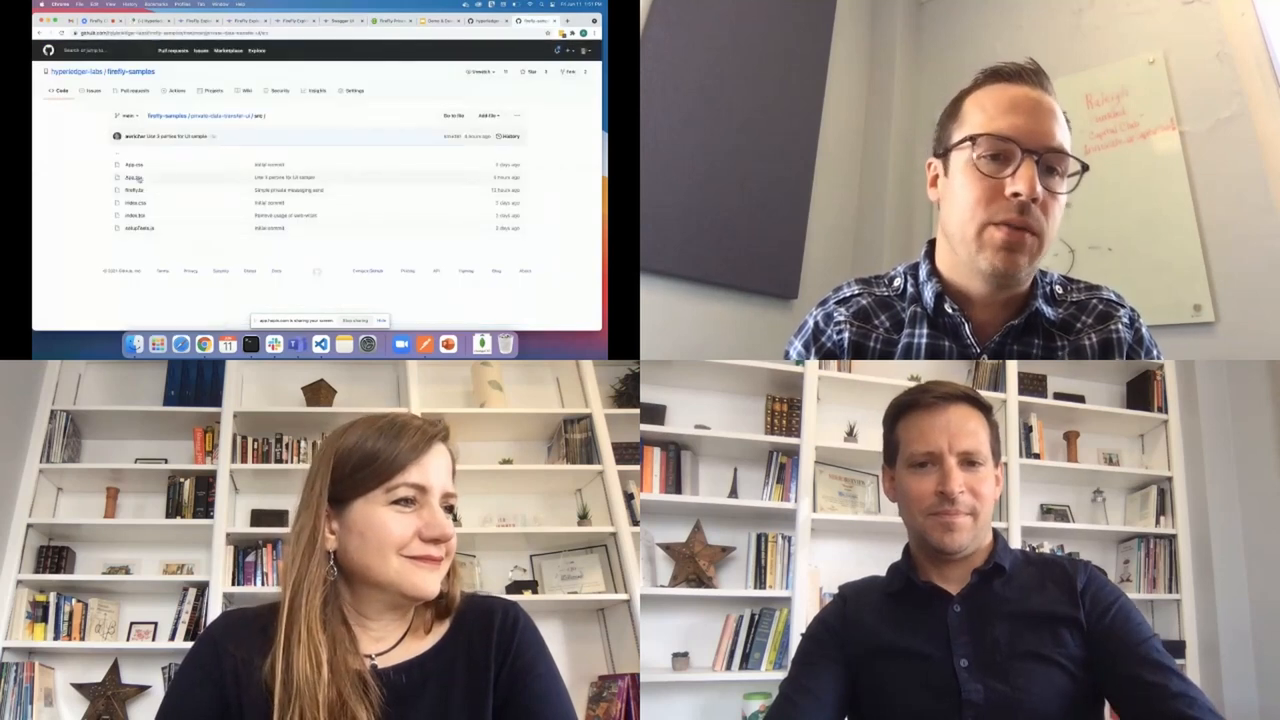
{"action": "left_click", "coordinate": [130, 176]}
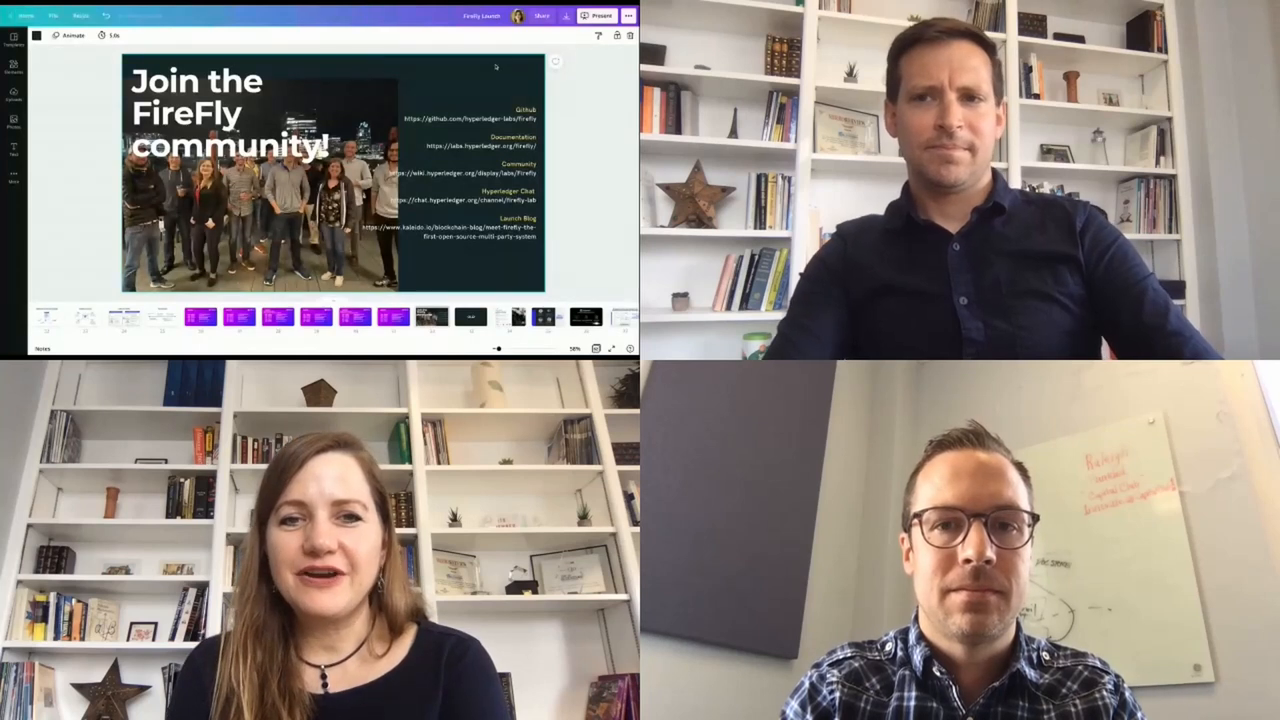
- Present the 'Join the FireFly community!' slide full-screen in Canva
{"action": "left_click", "coordinate": [600, 16]}
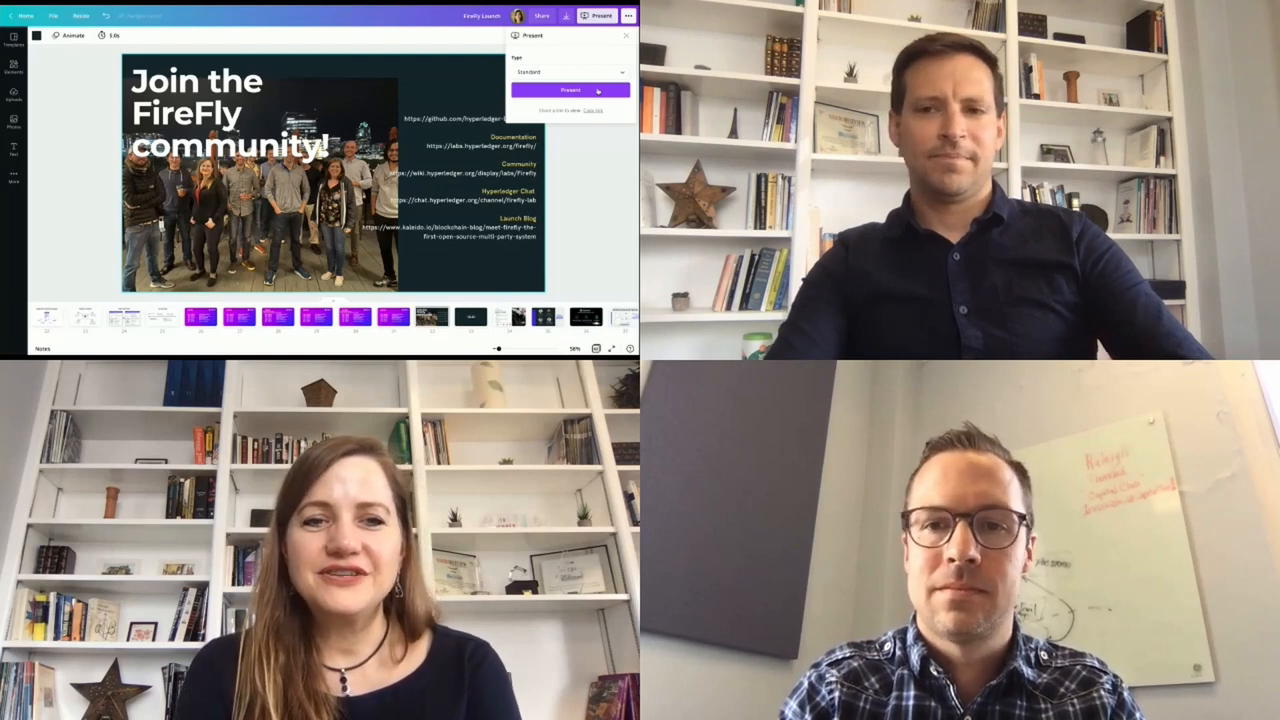
{"action": "left_click", "coordinate": [570, 90]}
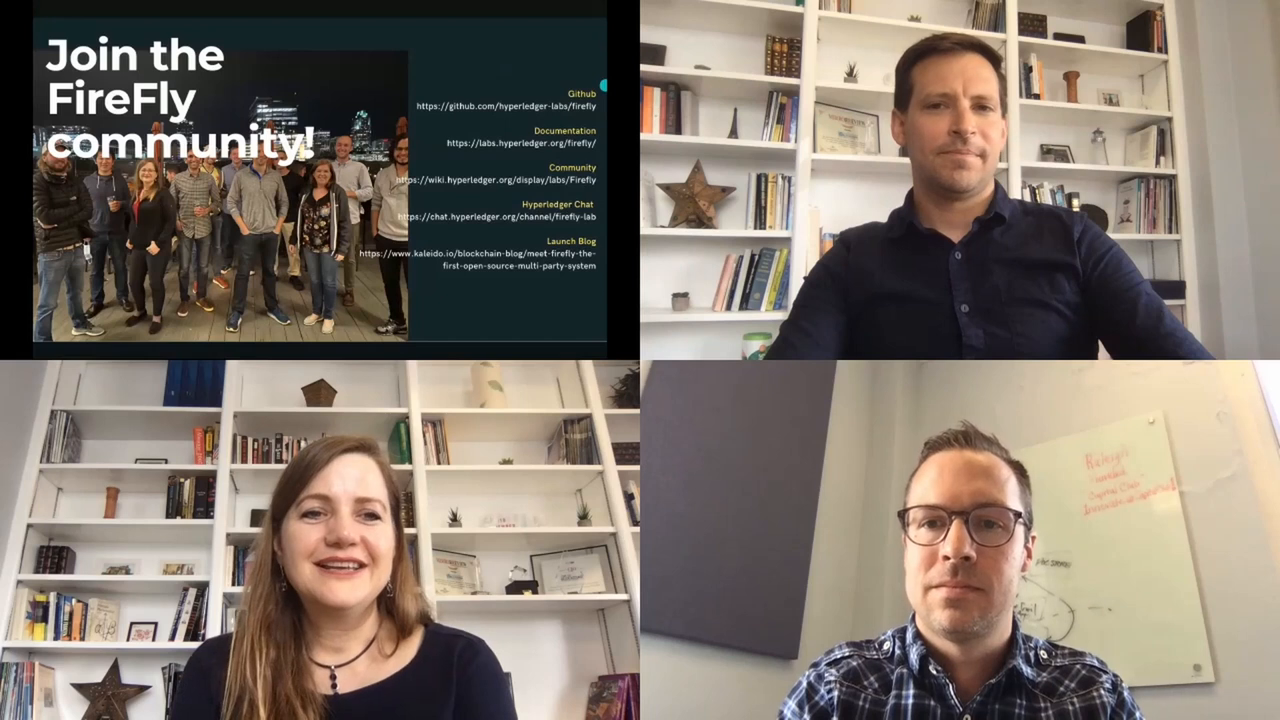